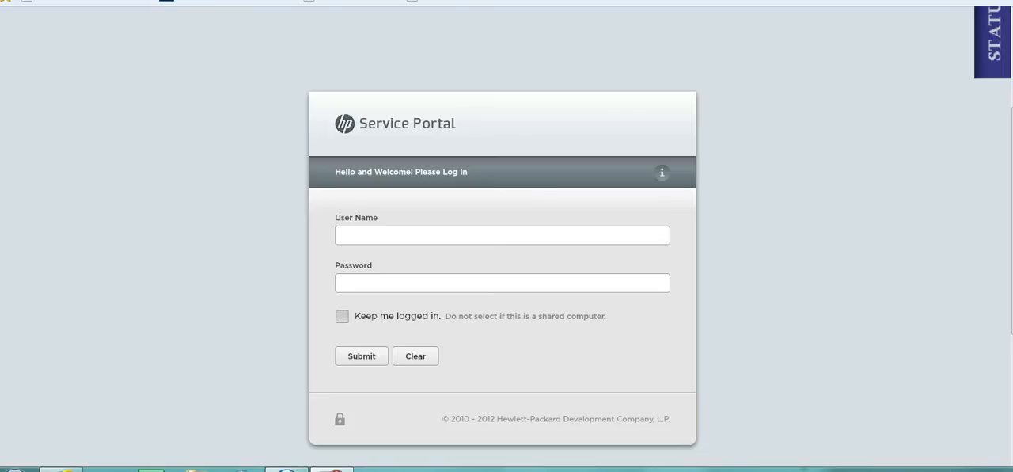
mouse_move(823, 450)
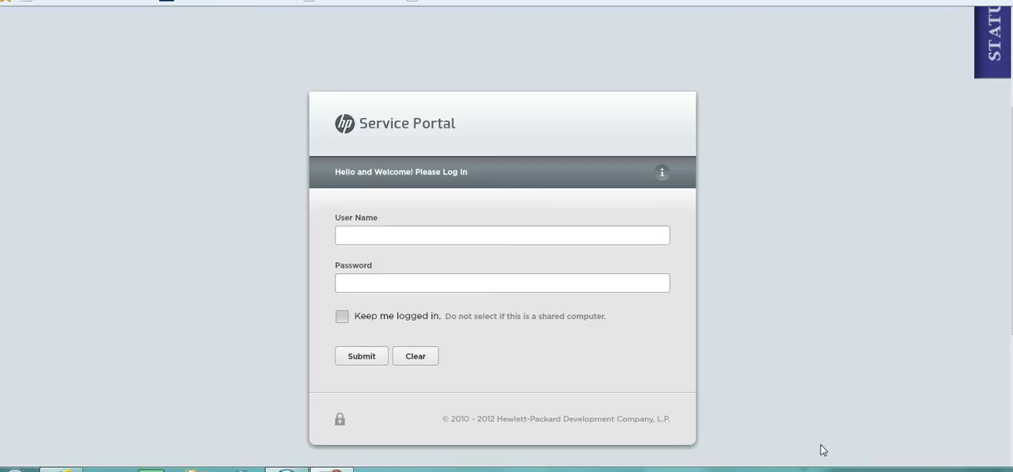
mouse_move(509, 207)
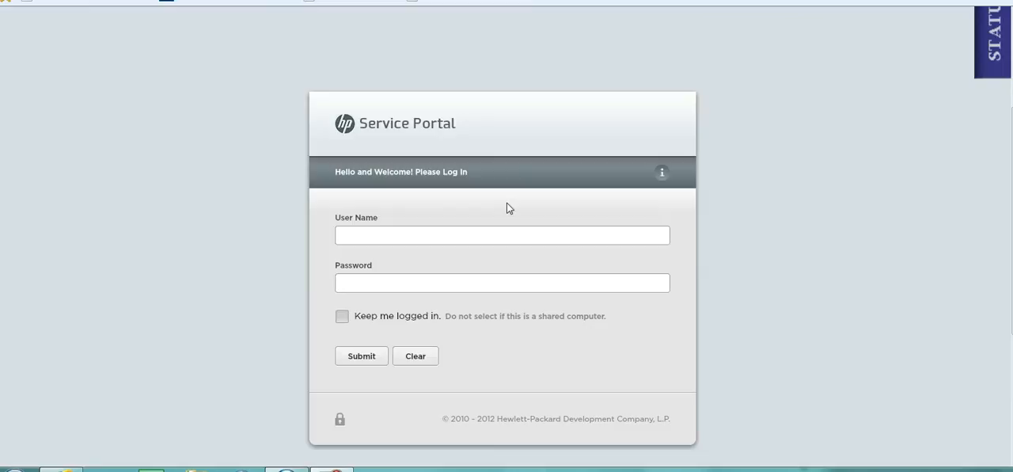
type("f")
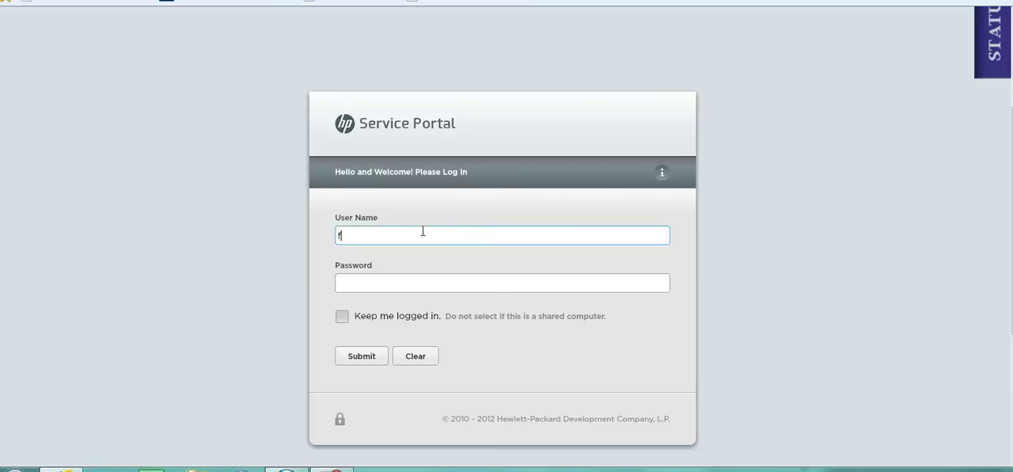
type("alcon")
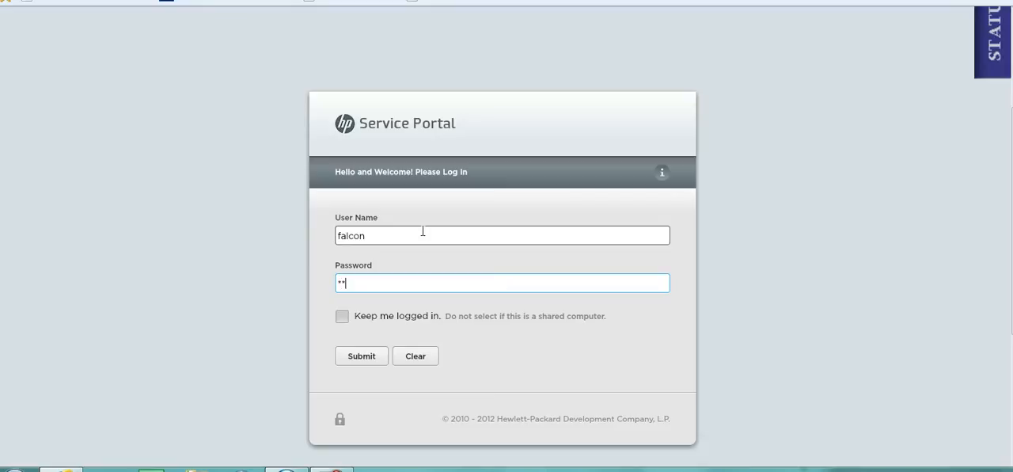
type("password")
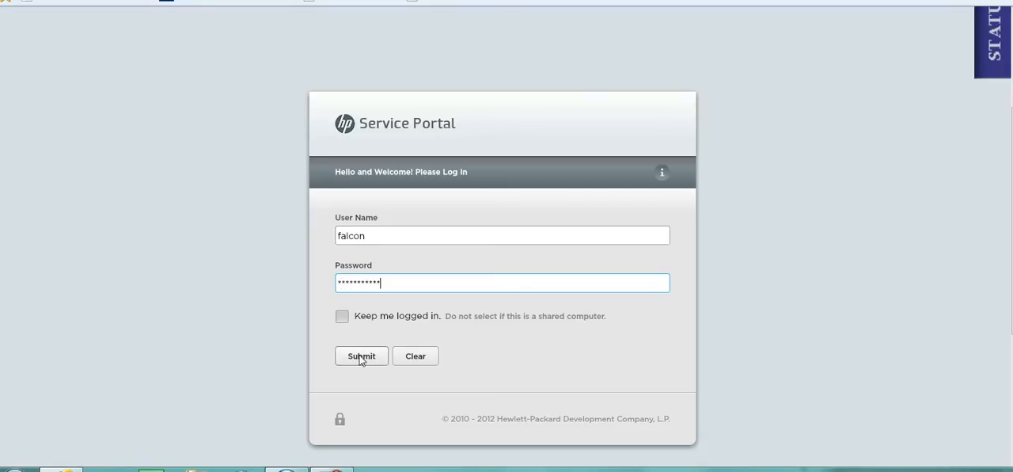
left_click(361, 355)
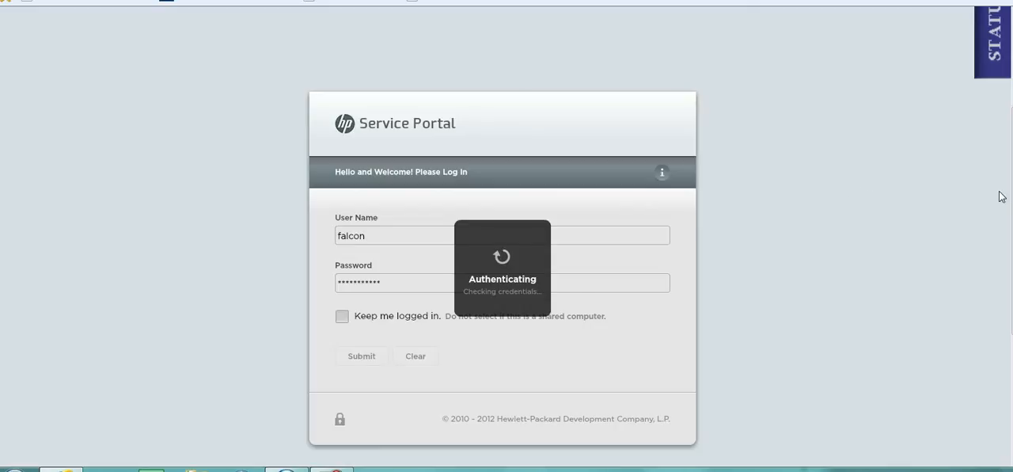
Finish authenticating so the Dashboard tab loads
left_click(360, 356)
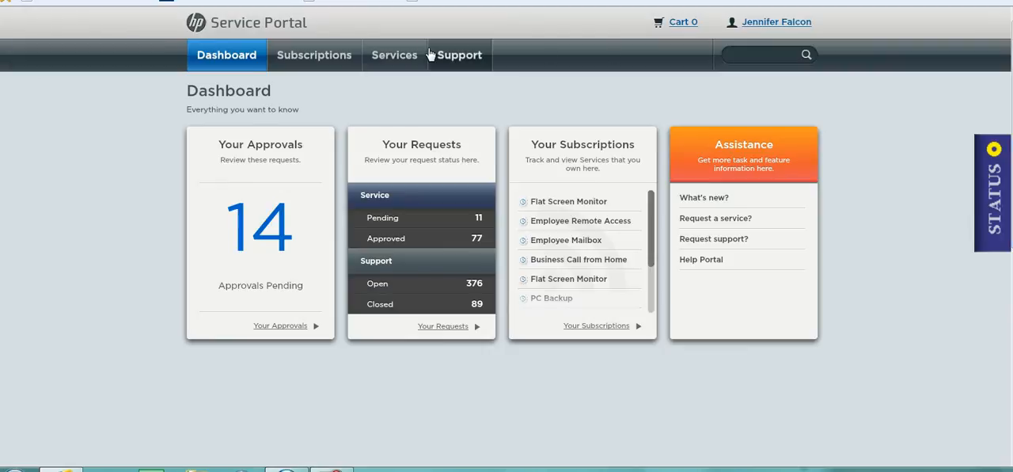
mouse_move(404, 61)
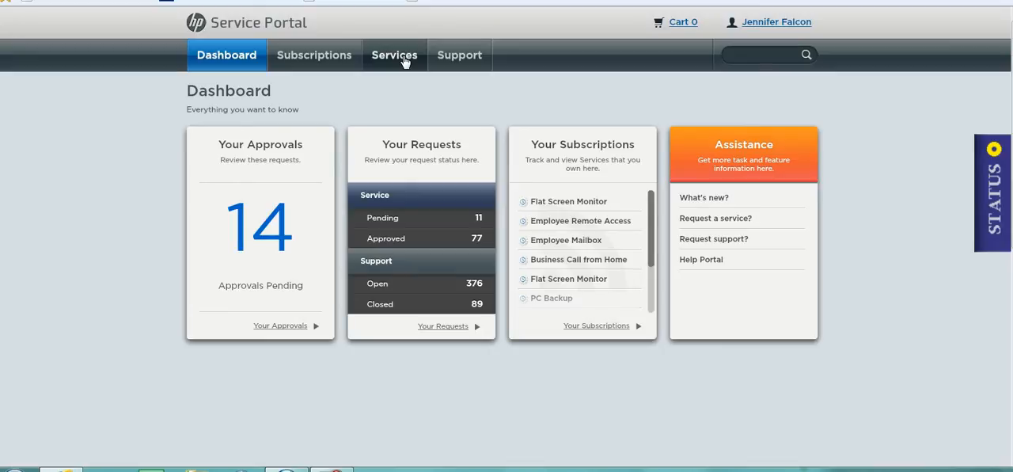
mouse_move(453, 61)
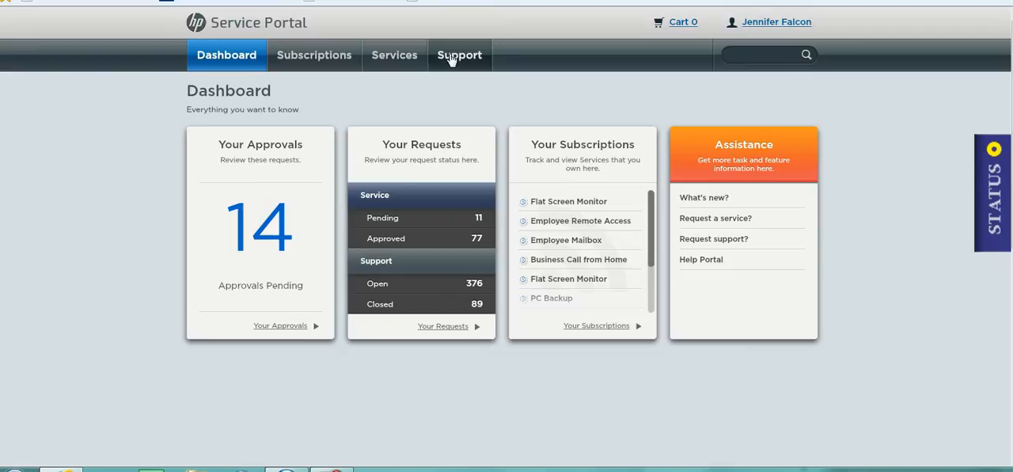
Browse the Support catalog and open the Hardware category
left_click(459, 54)
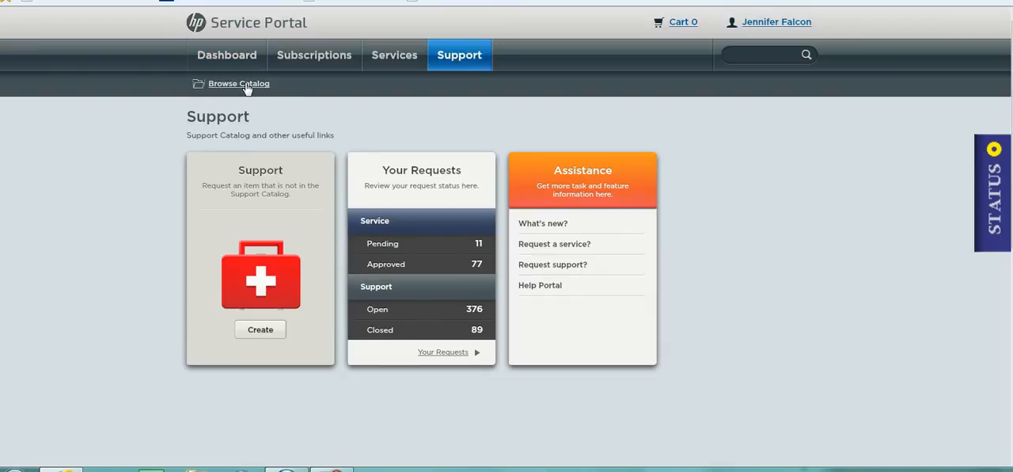
left_click(238, 83)
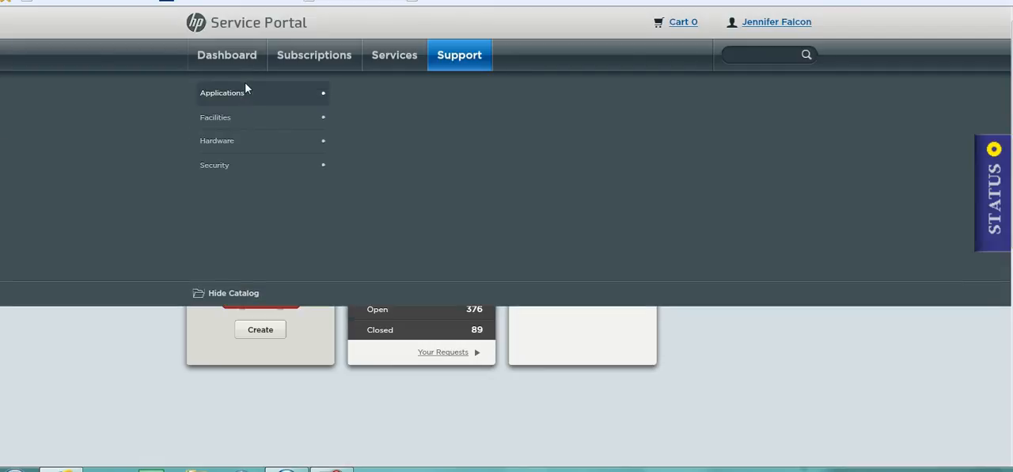
mouse_move(208, 162)
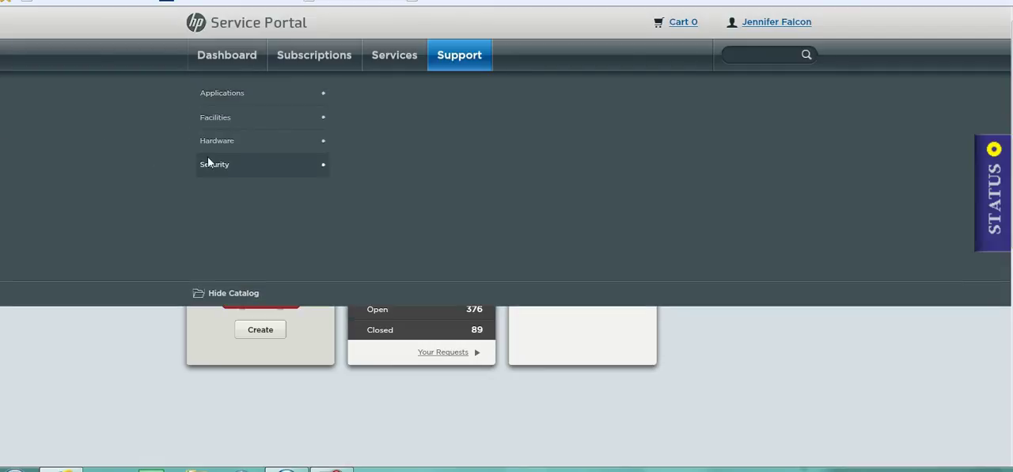
mouse_move(219, 148)
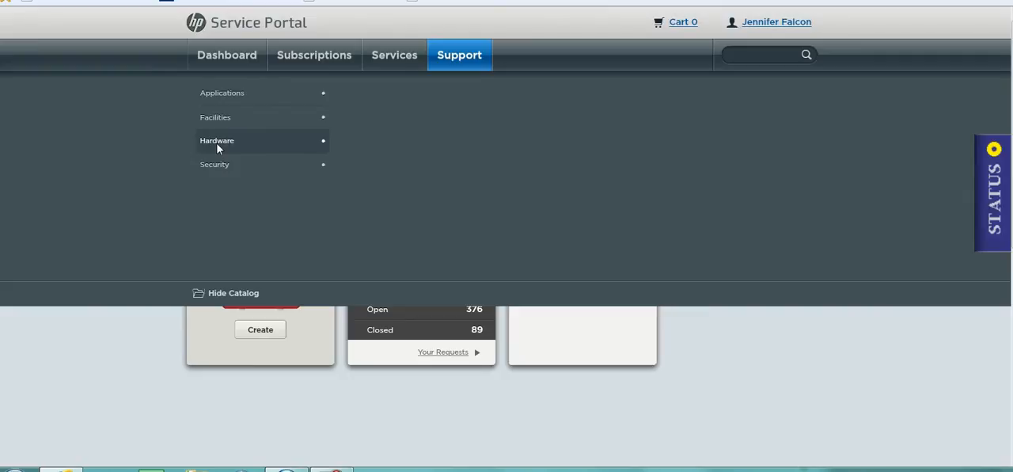
left_click(217, 140)
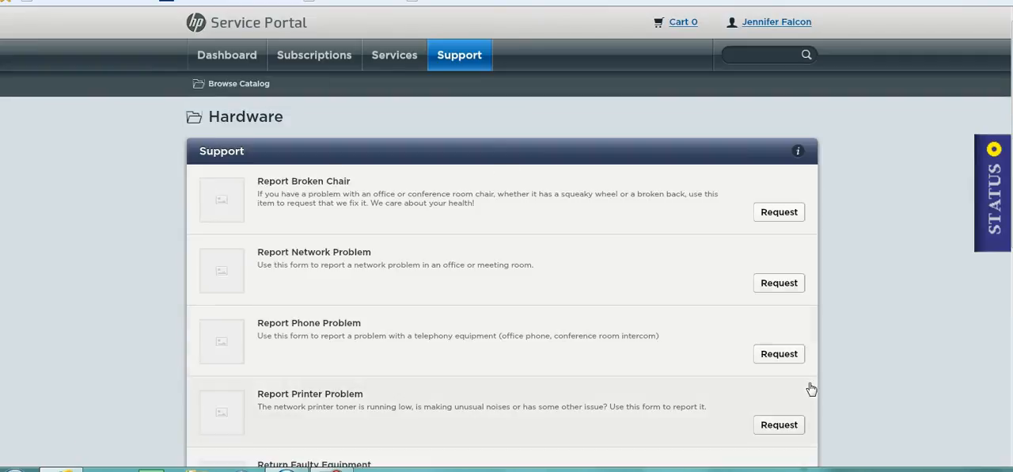
scroll("down", 3)
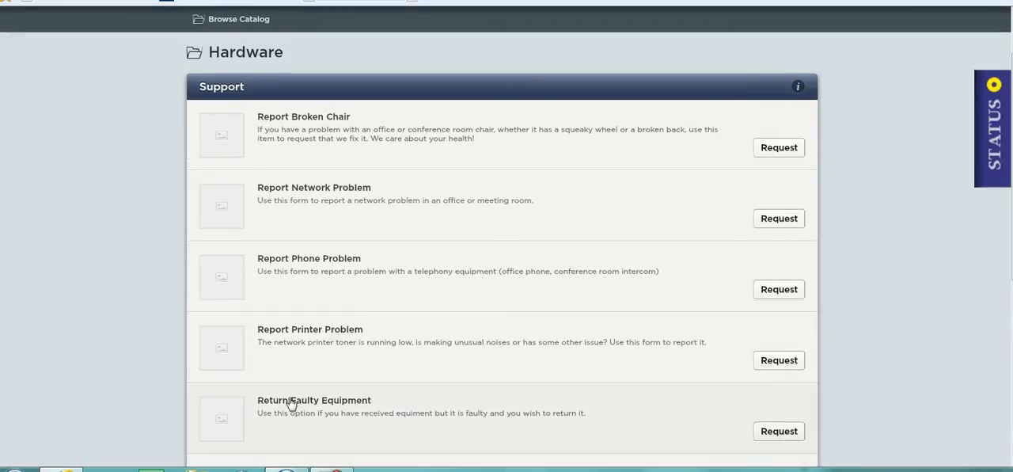
Request Return Faulty Equipment, entering 'My equipment requires a new part' as name and description
left_click(315, 400)
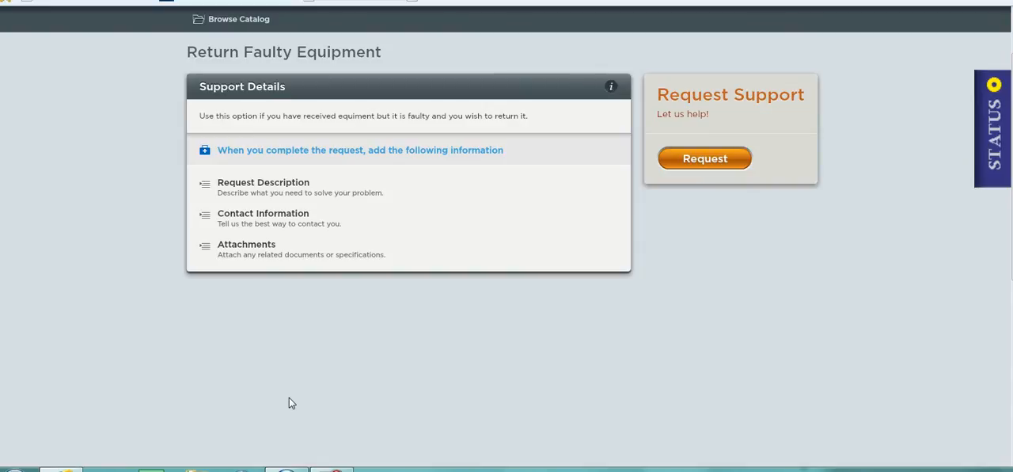
mouse_move(610, 264)
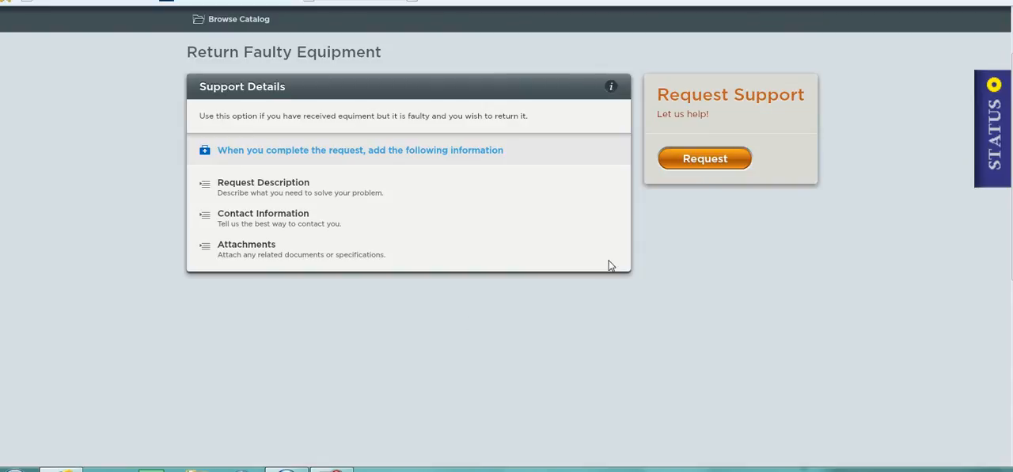
left_click(704, 158)
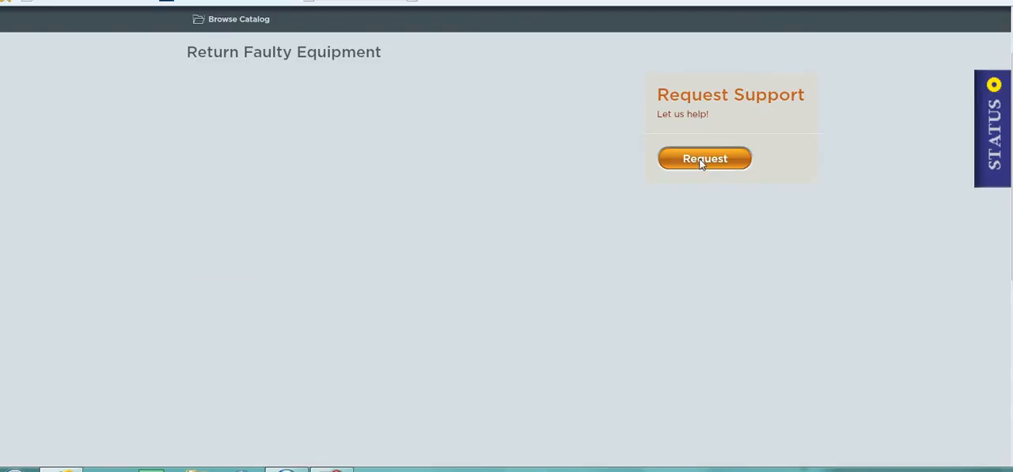
left_click(703, 158)
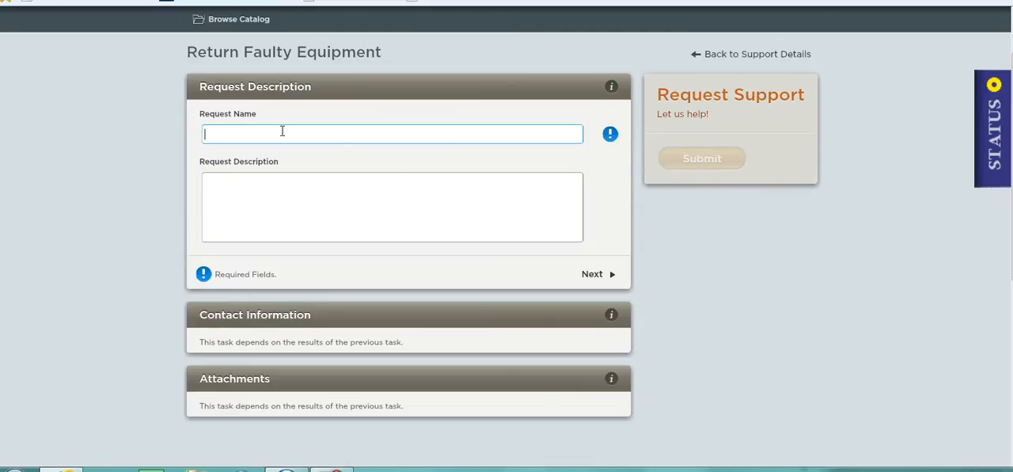
type("My")
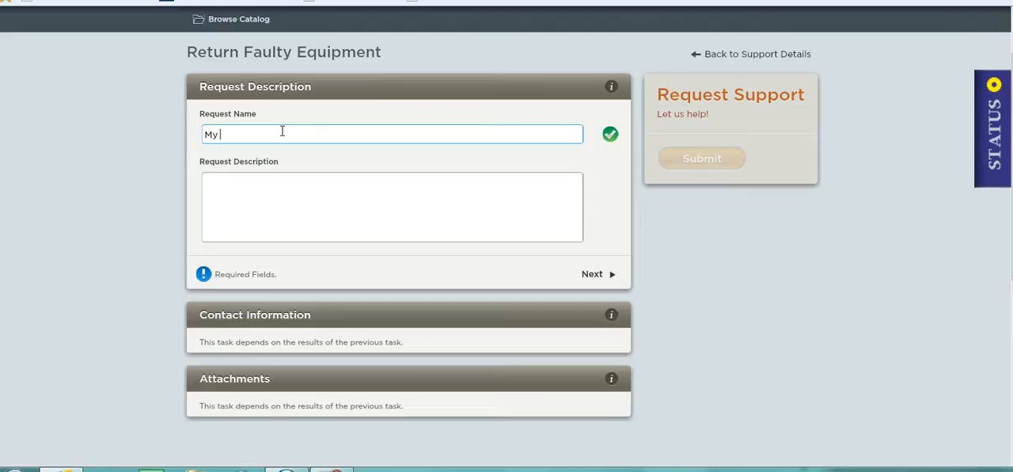
type("equipment requires")
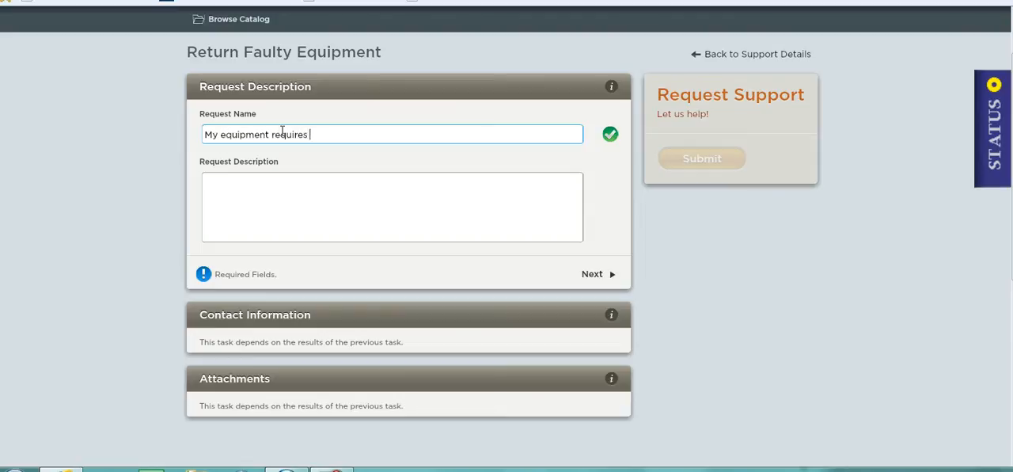
type("a new part")
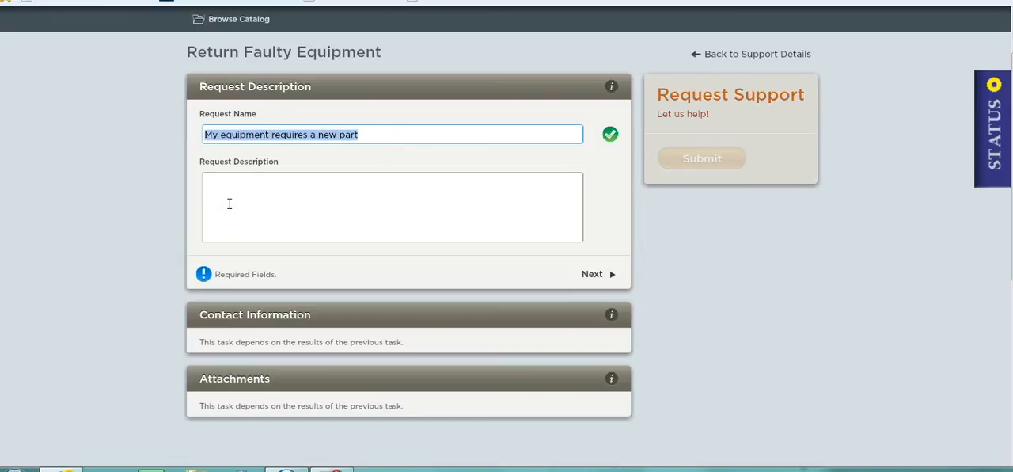
type("My equipment requires a new part")
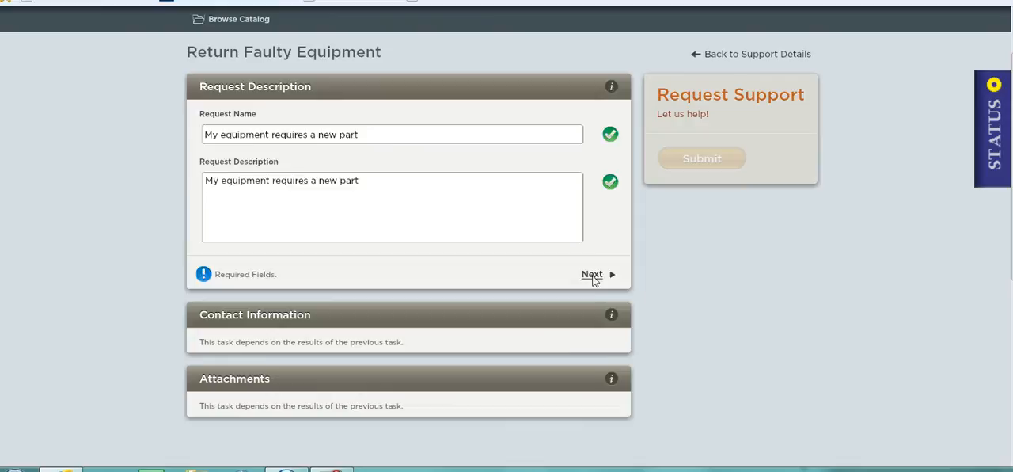
Choose e-mail as the contact method and continue to the attachments step
left_click(591, 274)
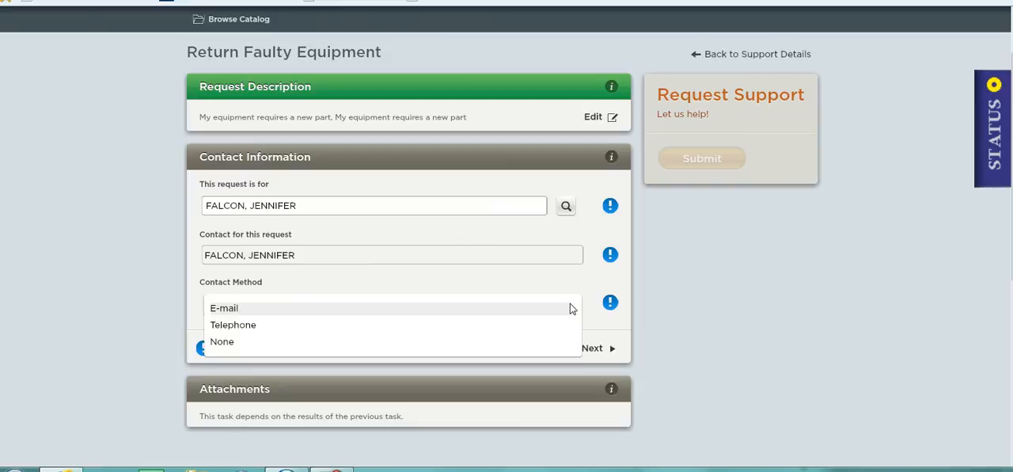
left_click(224, 308)
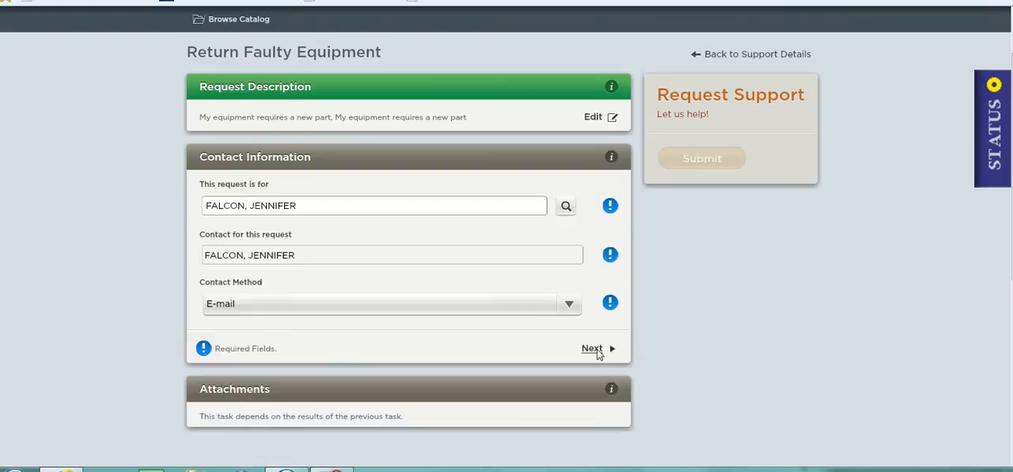
left_click(592, 348)
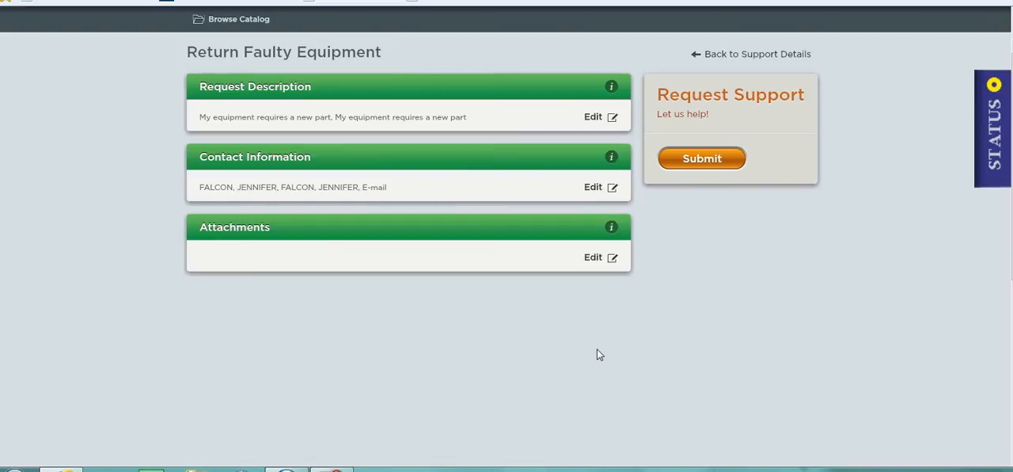
mouse_move(768, 193)
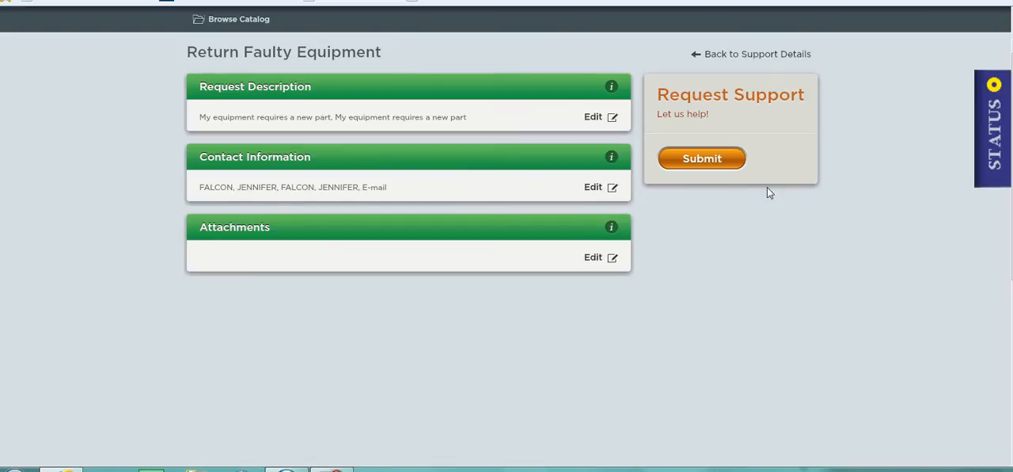
mouse_move(717, 163)
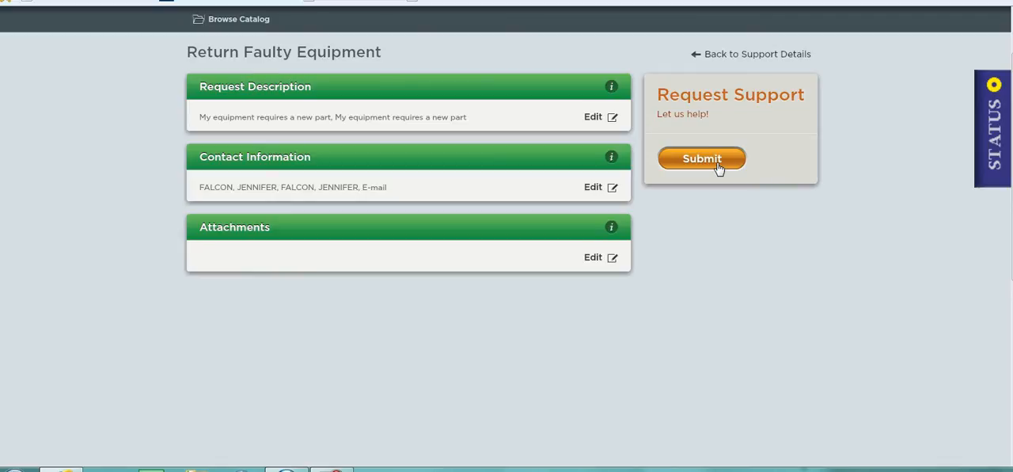
Submit the request and get the Success dialog with ID SD47715393
left_click(701, 159)
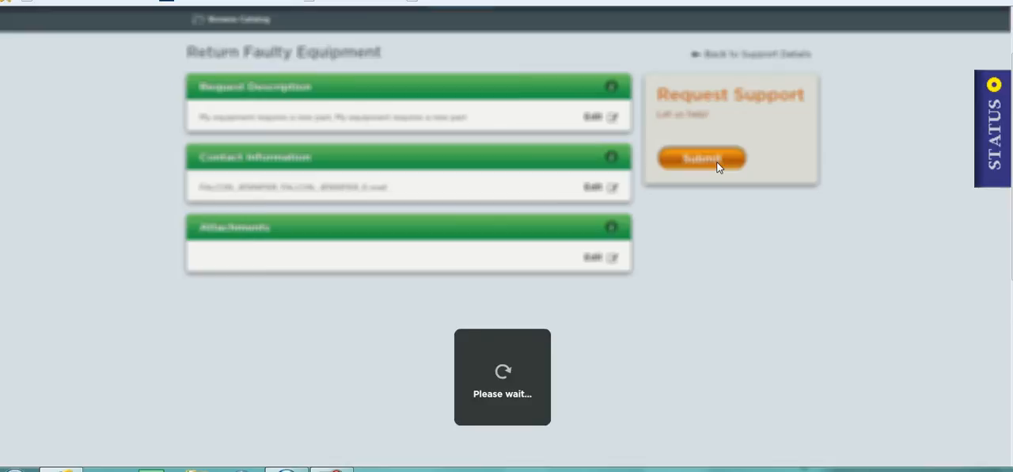
left_click(701, 159)
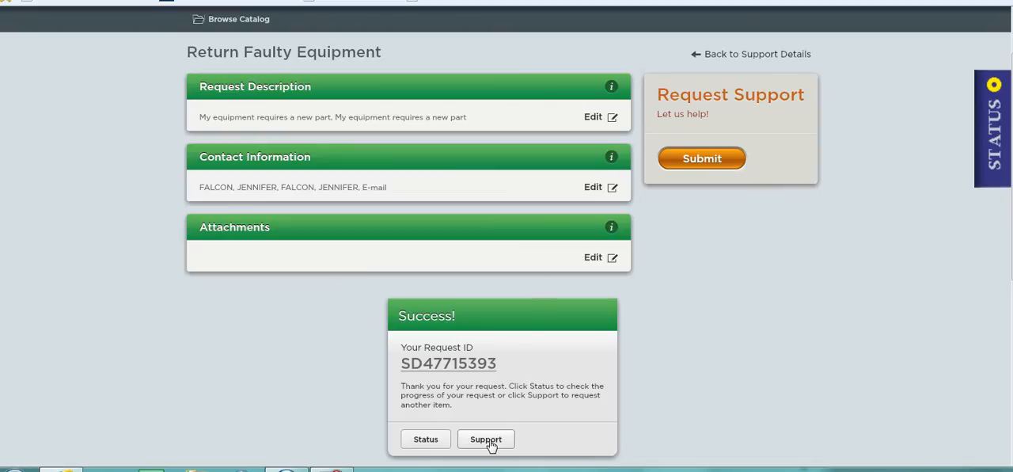
List open support requests and open SD47715393, showing status Open - Idle
left_click(486, 438)
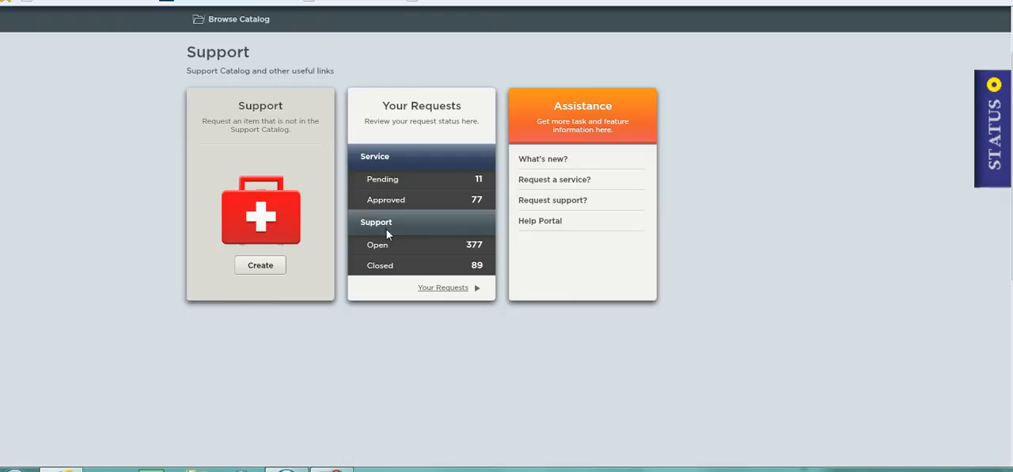
mouse_move(378, 250)
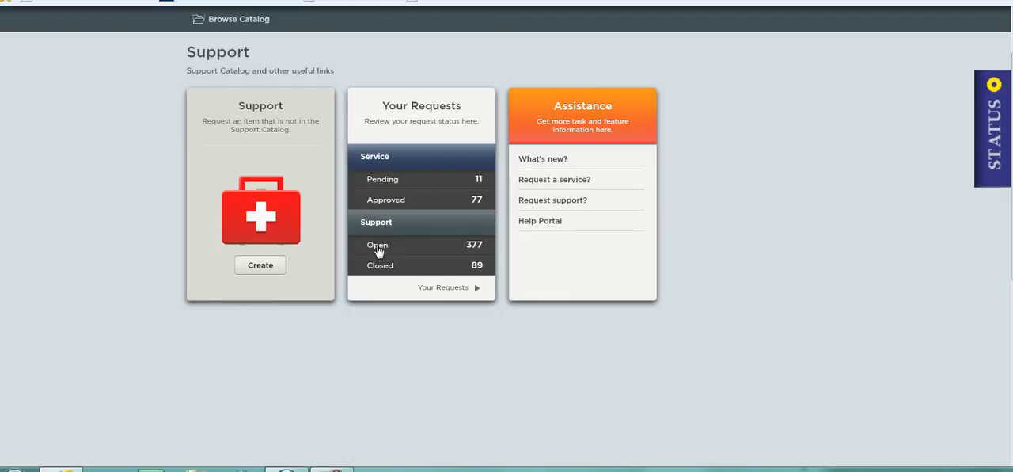
left_click(378, 245)
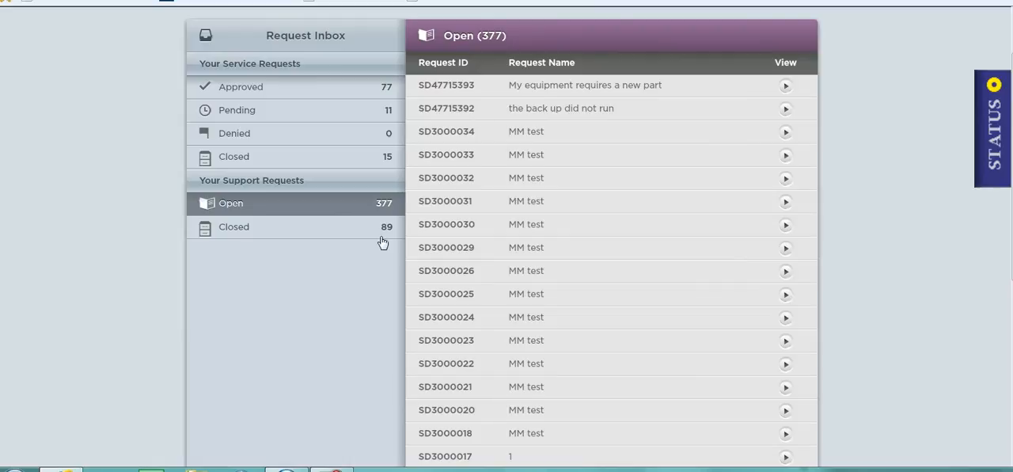
mouse_move(455, 95)
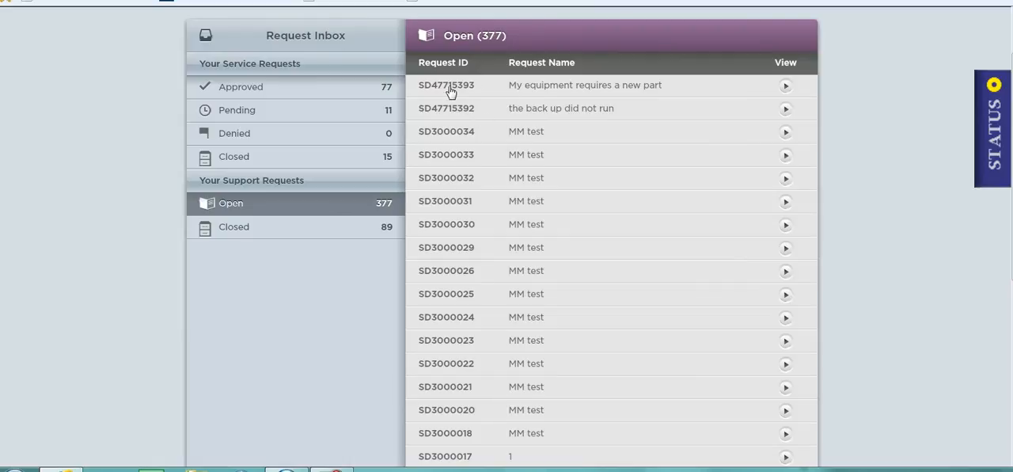
mouse_move(525, 94)
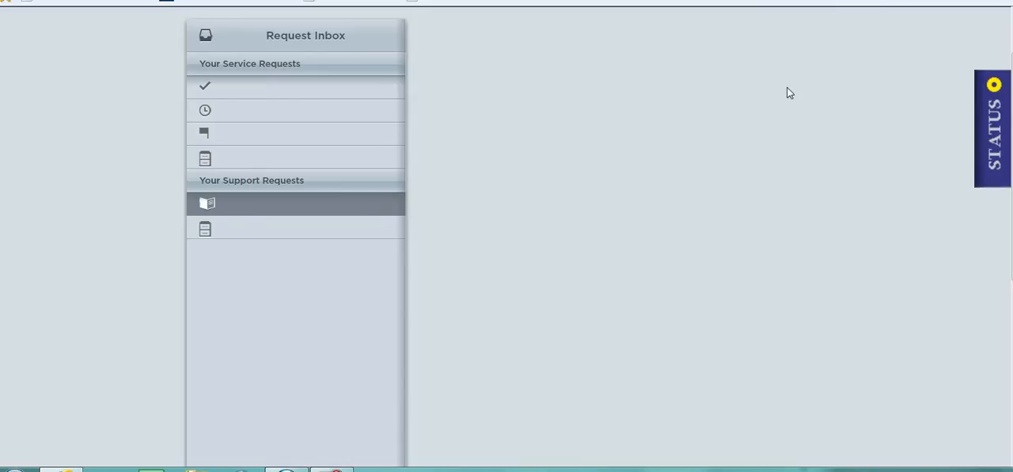
left_click(293, 203)
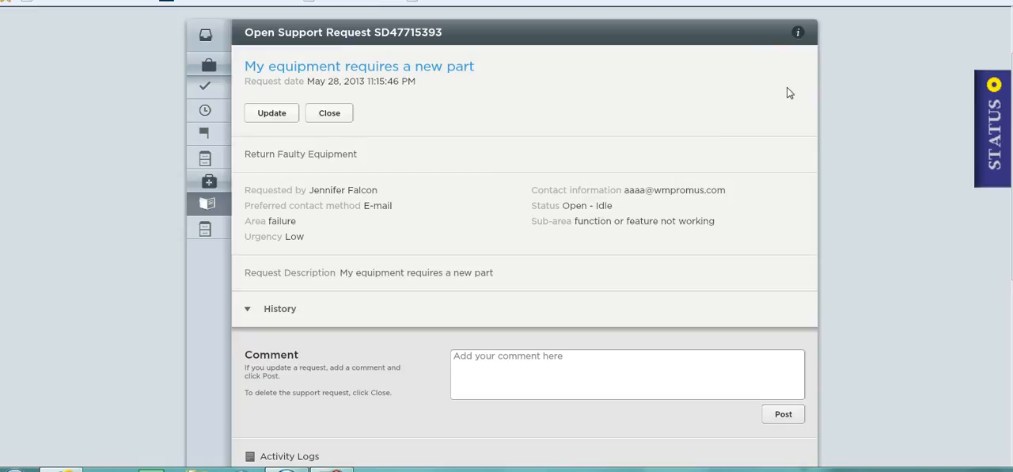
mouse_move(649, 101)
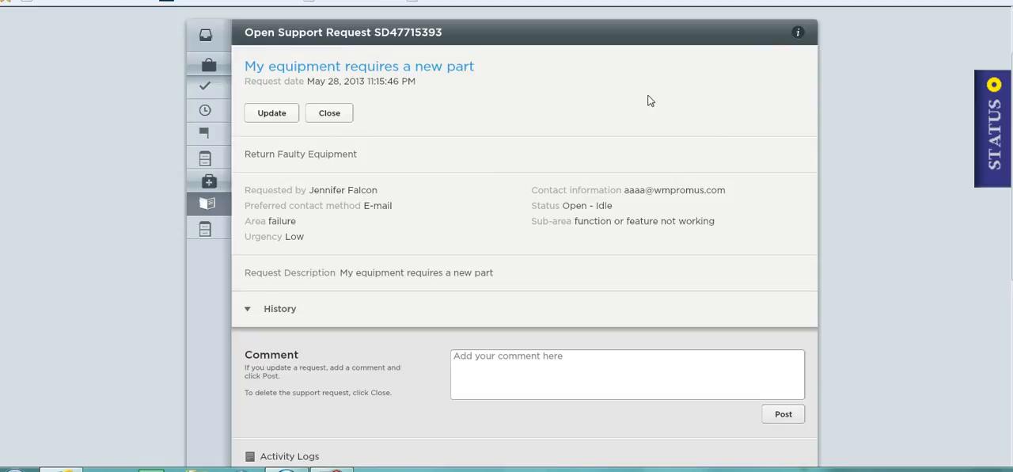
mouse_move(273, 117)
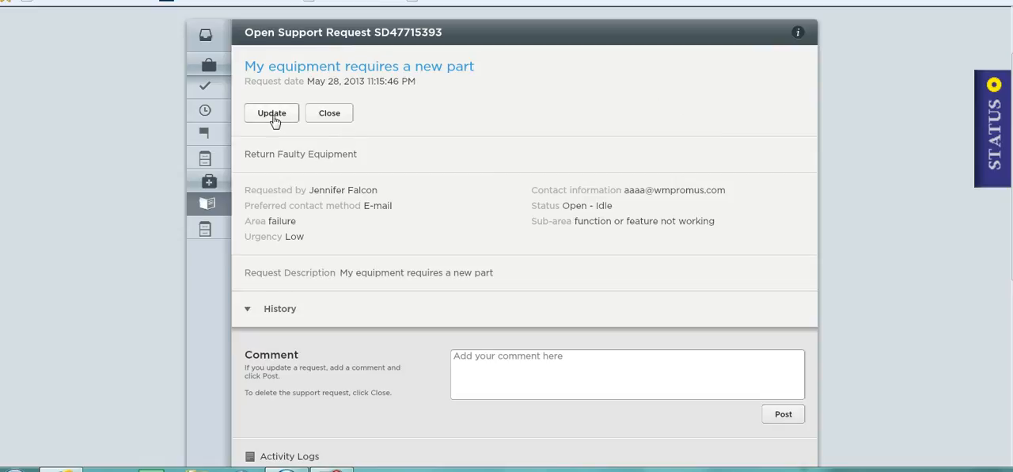
mouse_move(322, 119)
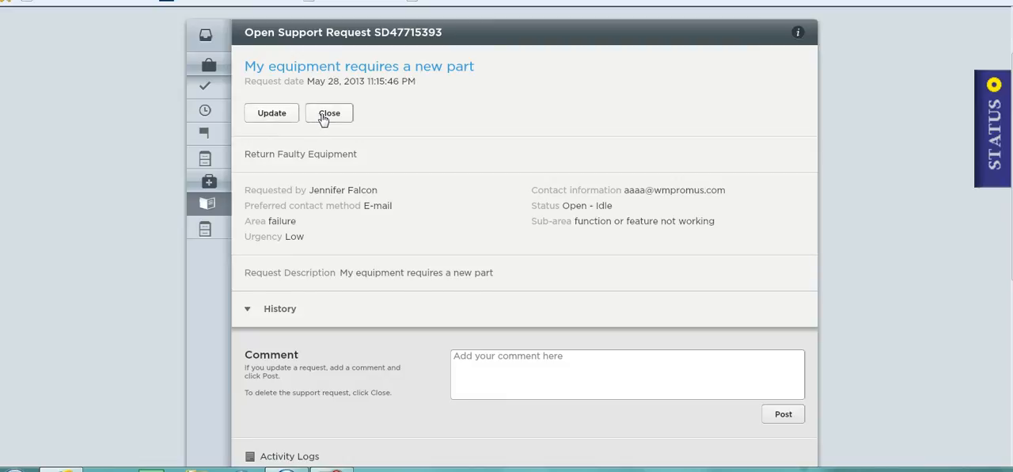
mouse_move(489, 117)
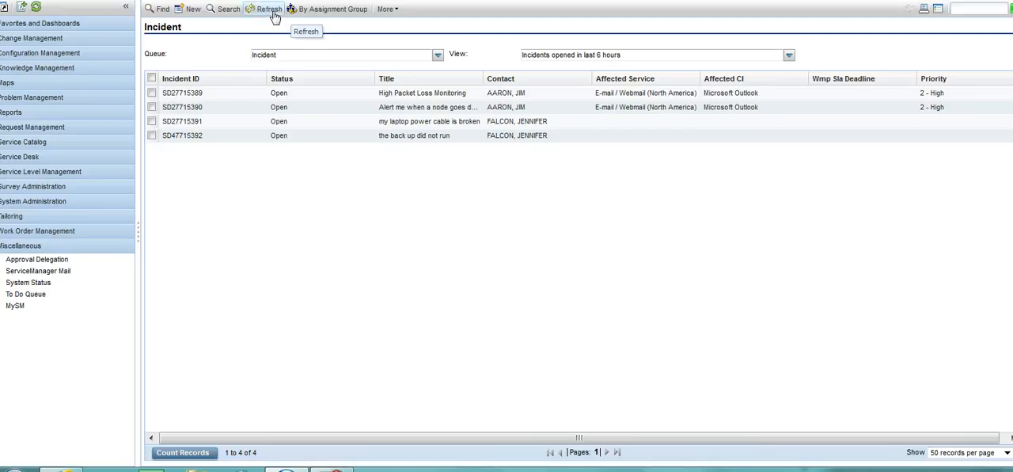
Refresh the Incident queue and open incident SD47715393's details
left_click(269, 10)
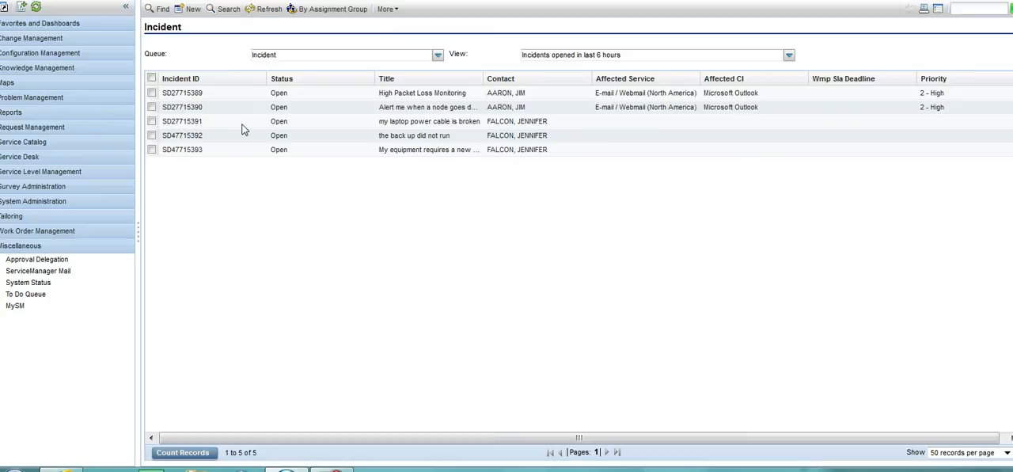
left_click(183, 150)
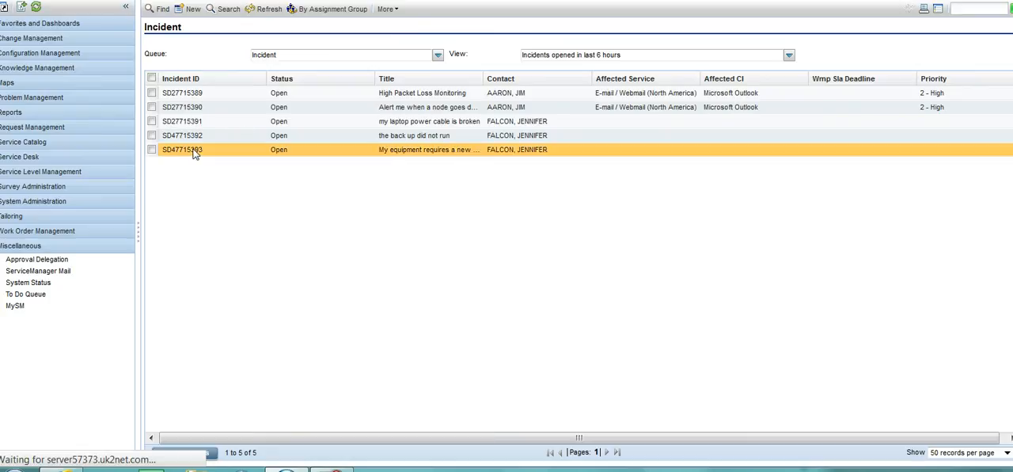
double_click(196, 150)
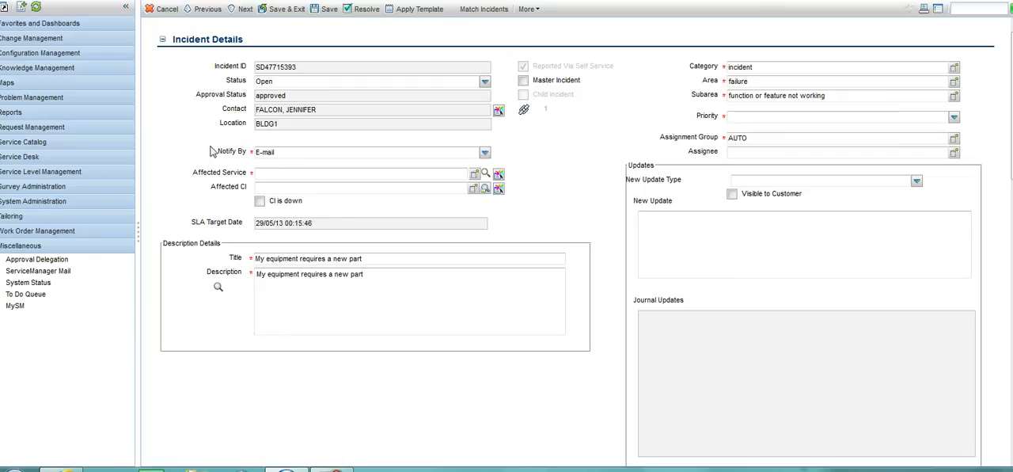
mouse_move(184, 152)
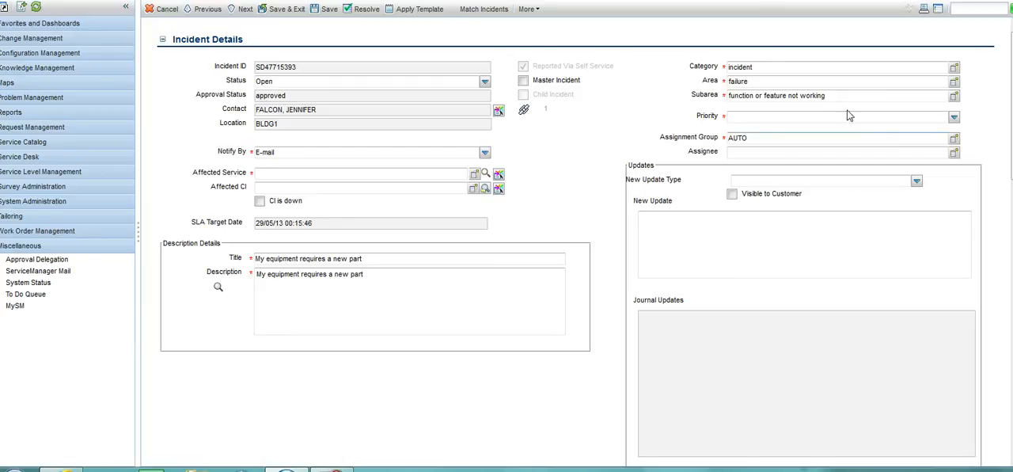
Set priority 3 - Average, affected service Applications, and New Update Type Analysis/Research
left_click(953, 119)
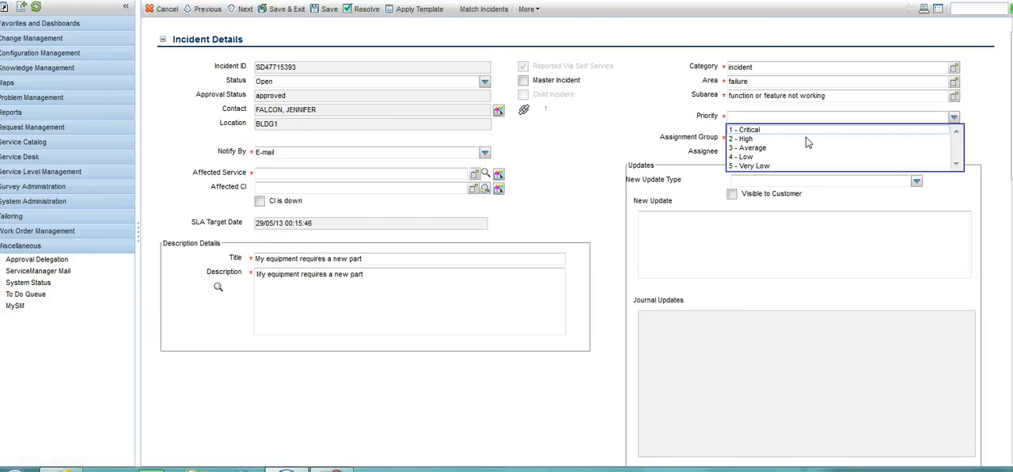
left_click(745, 147)
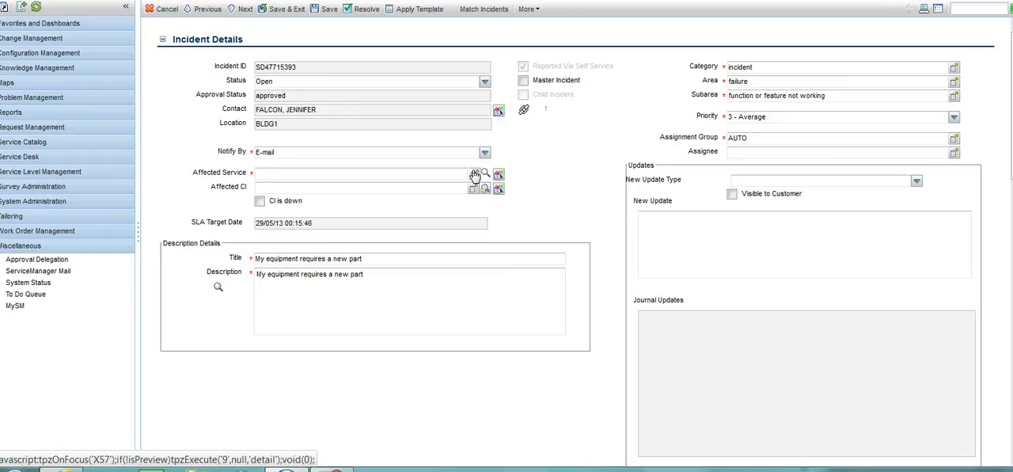
left_click(472, 175)
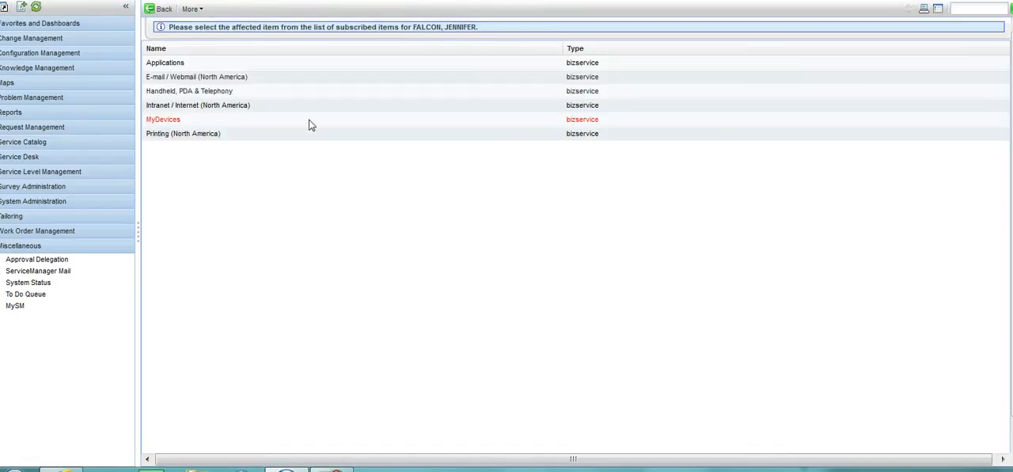
left_click(168, 62)
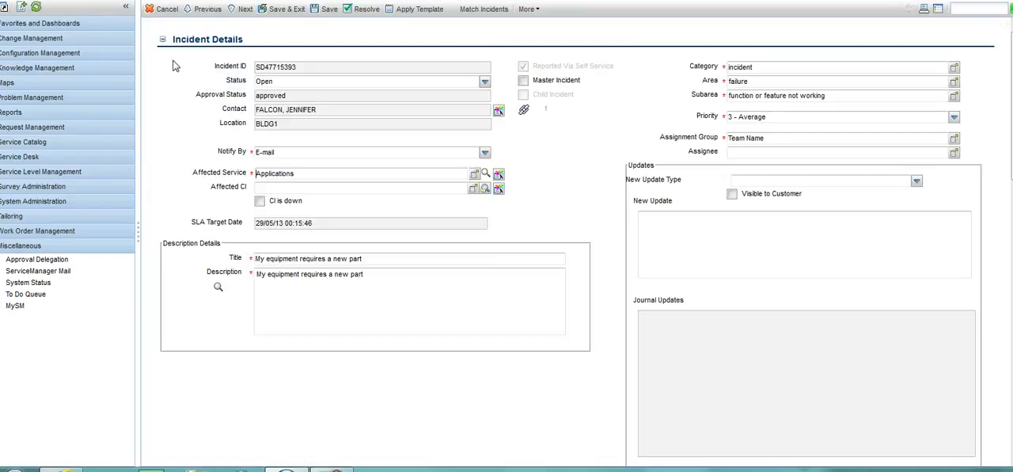
mouse_move(578, 204)
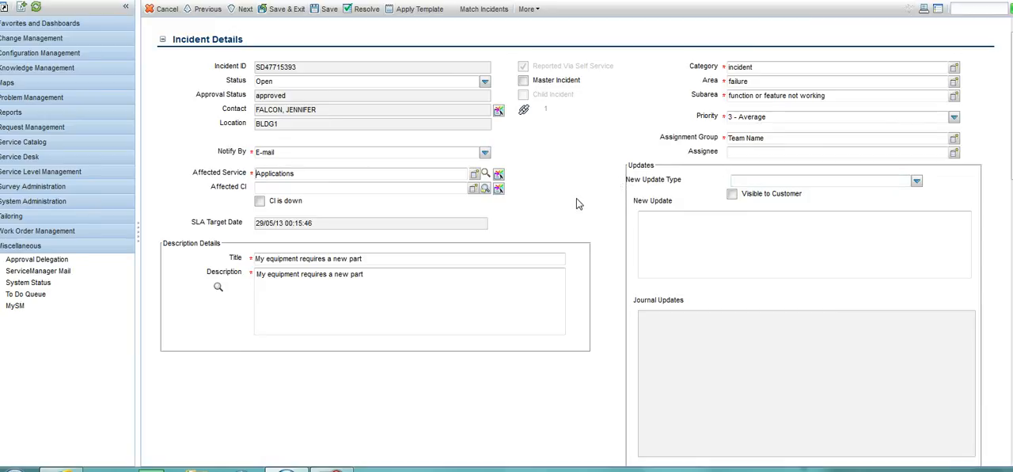
left_click(917, 180)
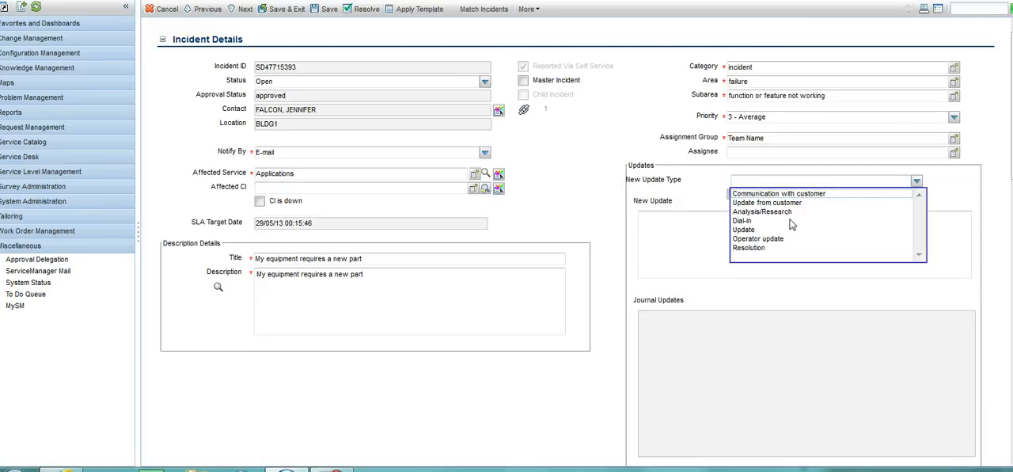
left_click(762, 212)
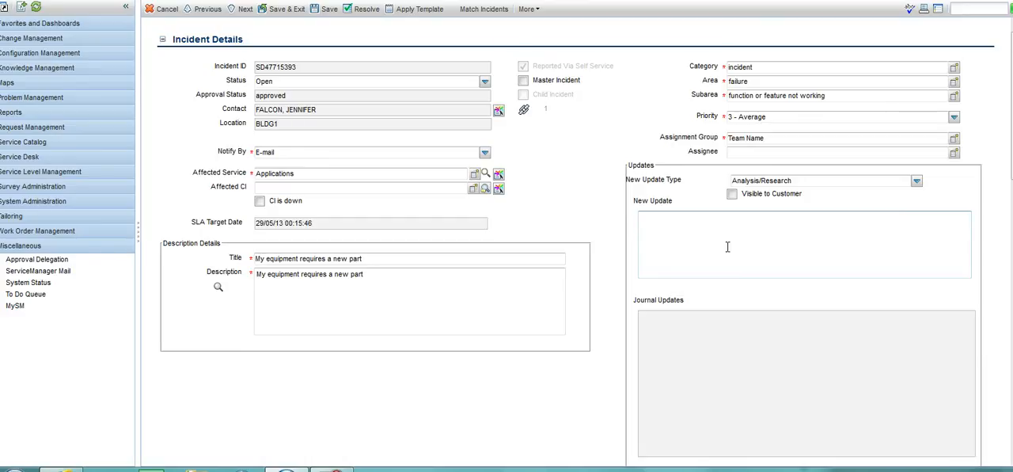
Add the note 'there is some extra info to know about... here it is...' and Save & Exit
type("there is som")
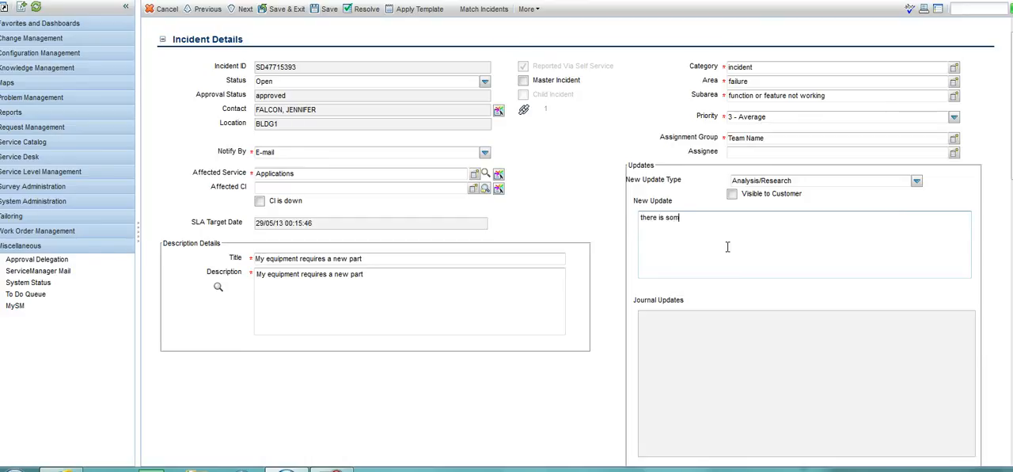
type("e extra info you may wish")
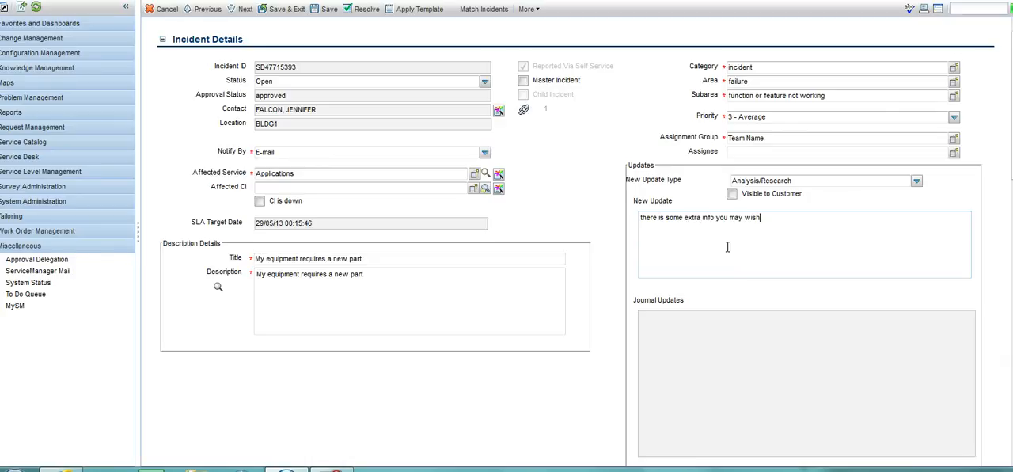
type("to know about")
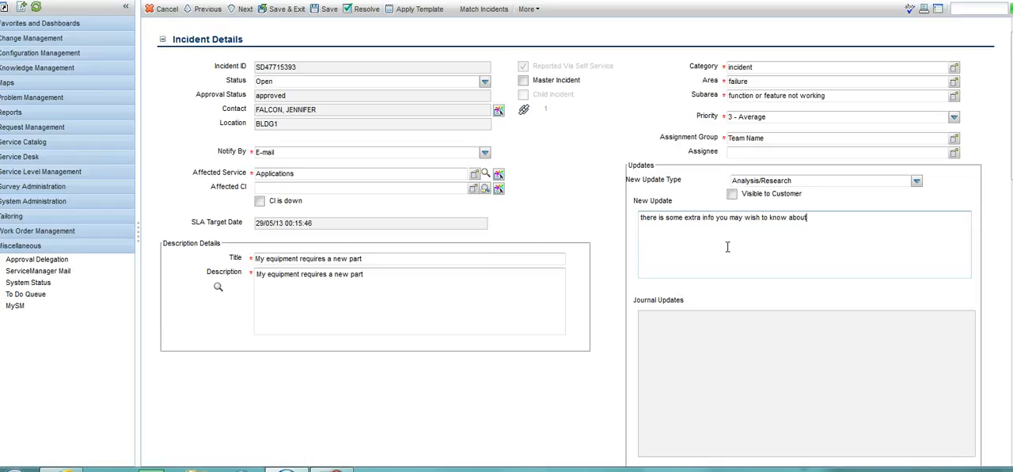
type("... here it")
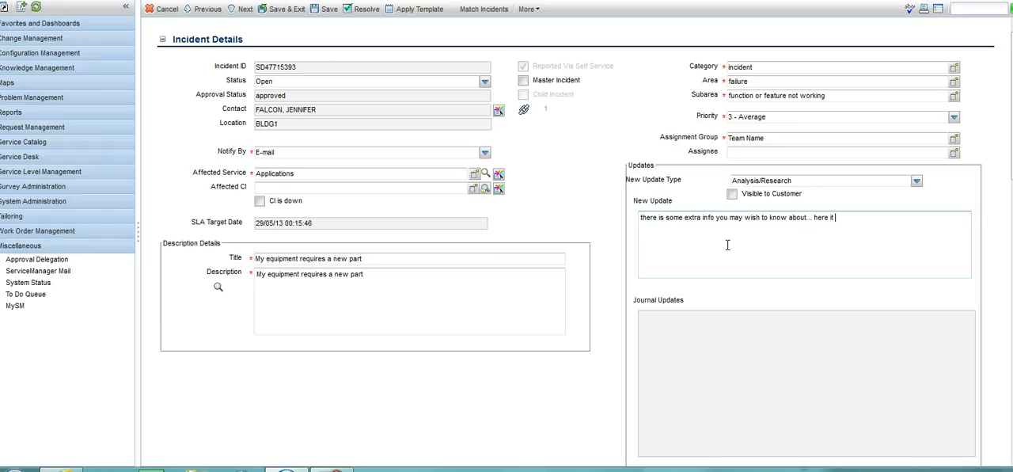
type("is....")
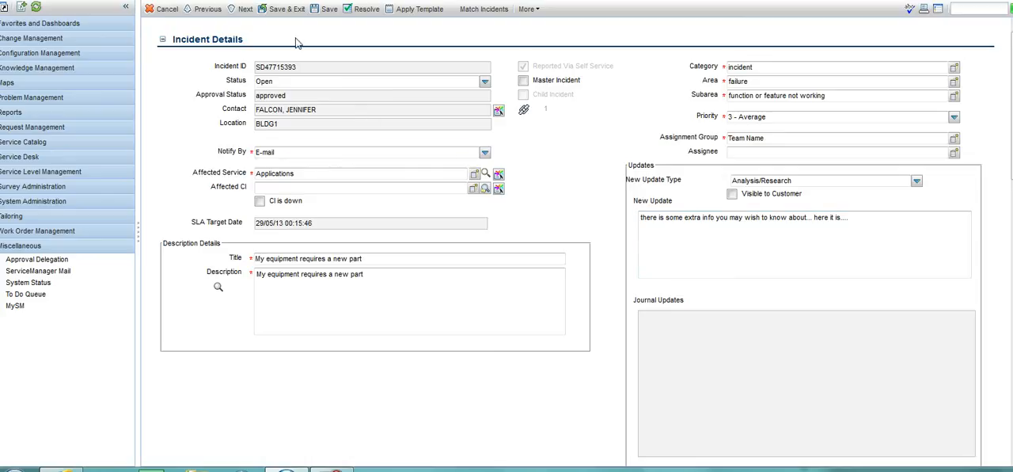
mouse_move(273, 13)
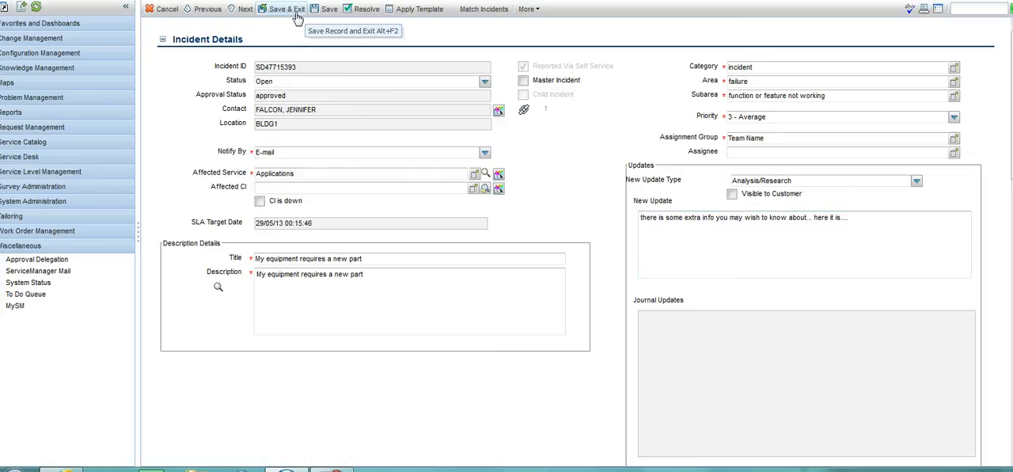
left_click(283, 13)
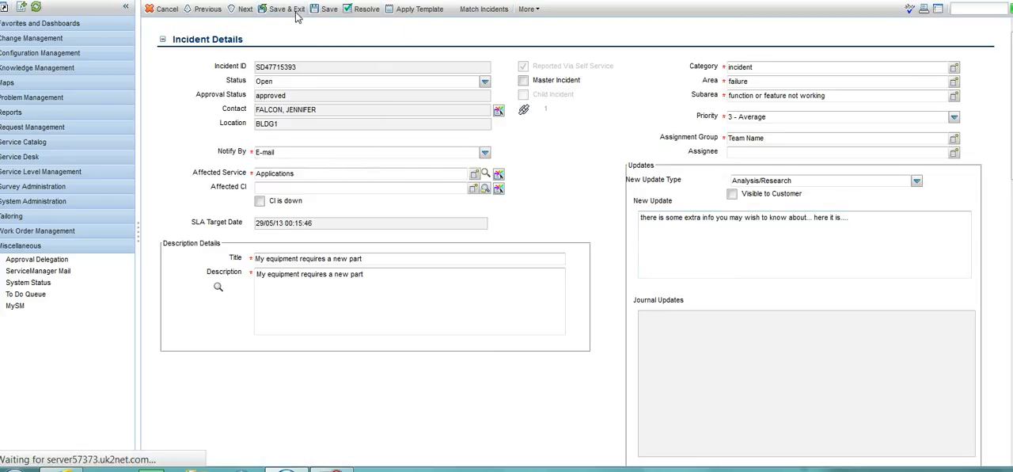
left_click(285, 14)
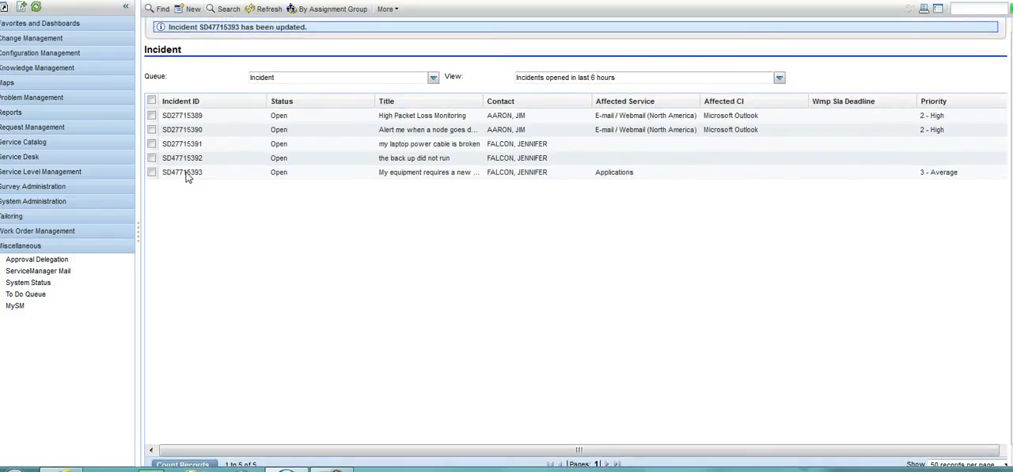
Open incident SD47715393 and follow its Related Records link to work order WO02318
left_click(182, 171)
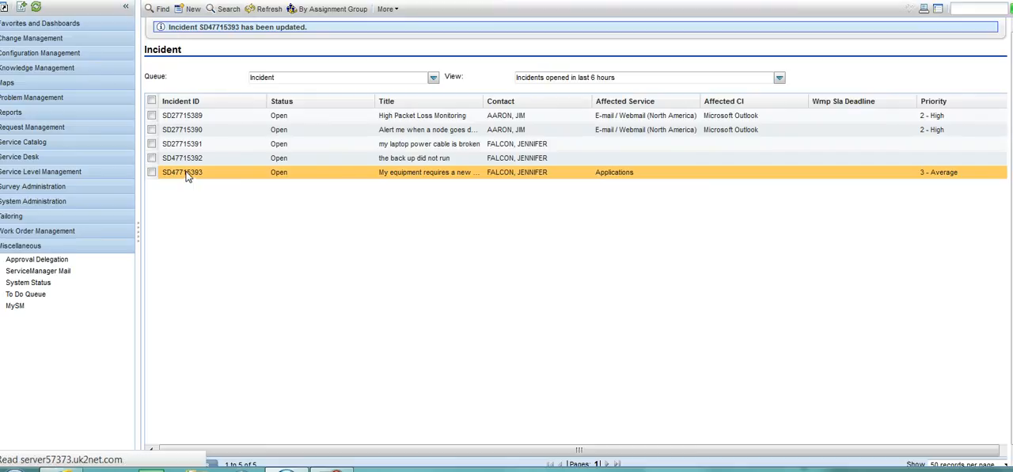
double_click(189, 172)
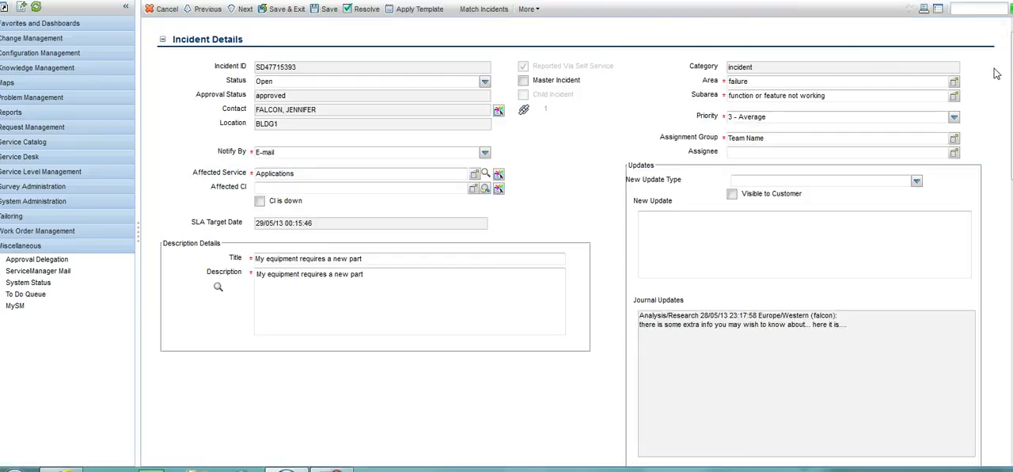
scroll("down", 3)
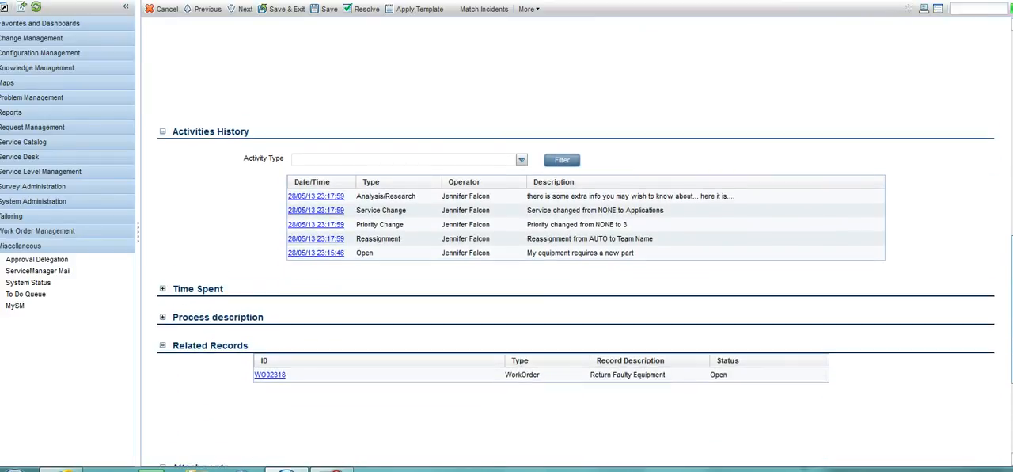
scroll("down", 3)
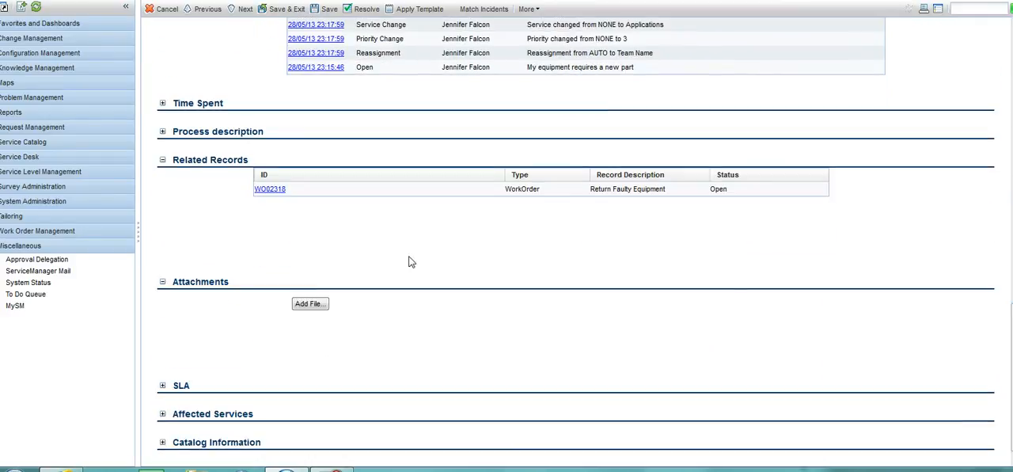
mouse_move(274, 215)
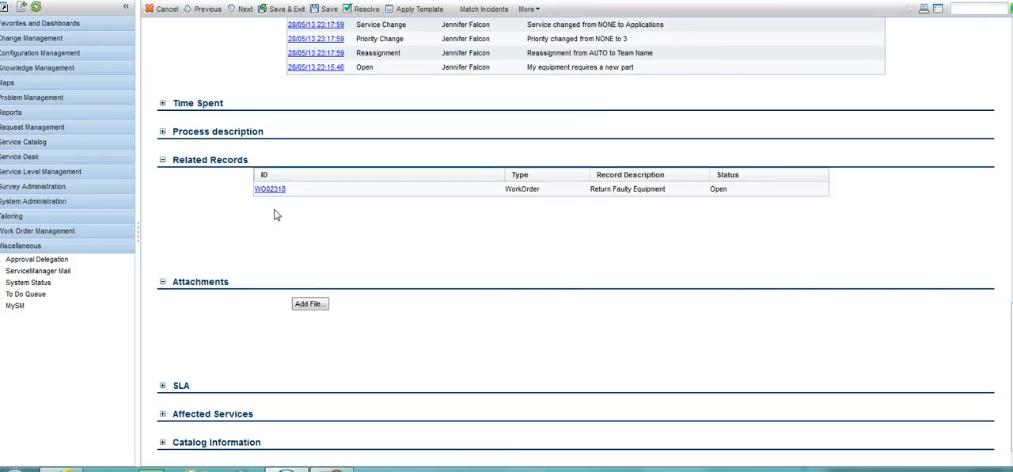
mouse_move(273, 193)
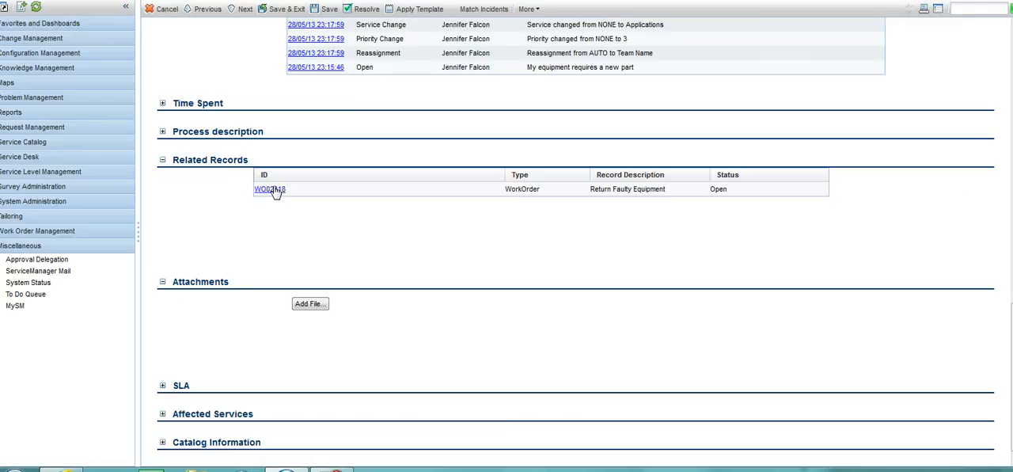
left_click(268, 189)
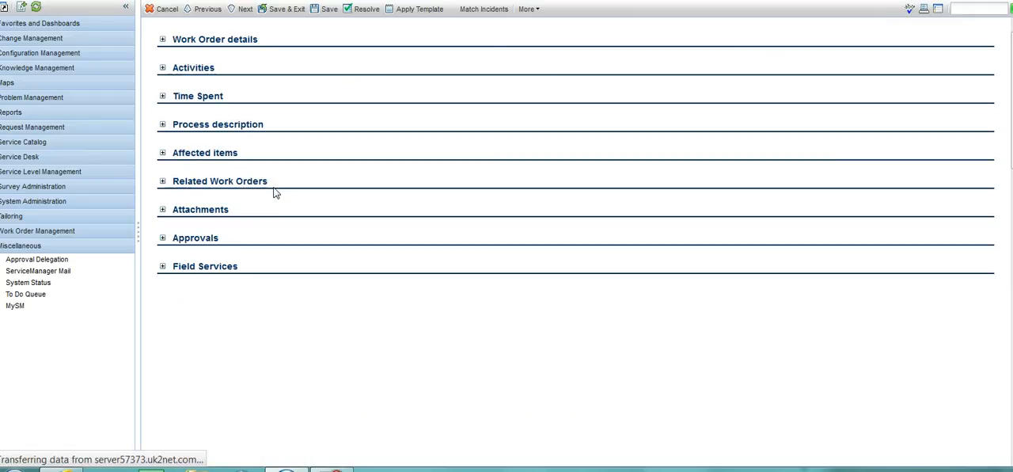
Expand the Work Order details, then review and collapse the empty Time Spent section
left_click(164, 39)
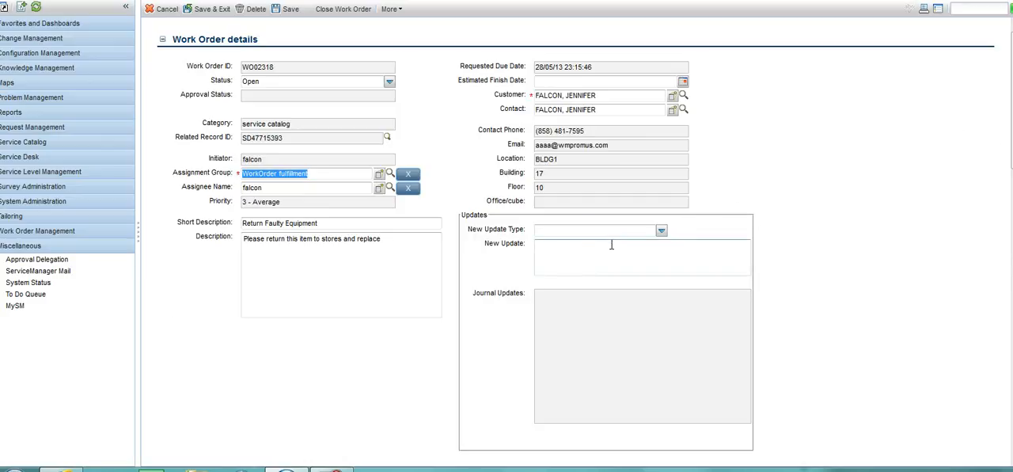
scroll("down", 3)
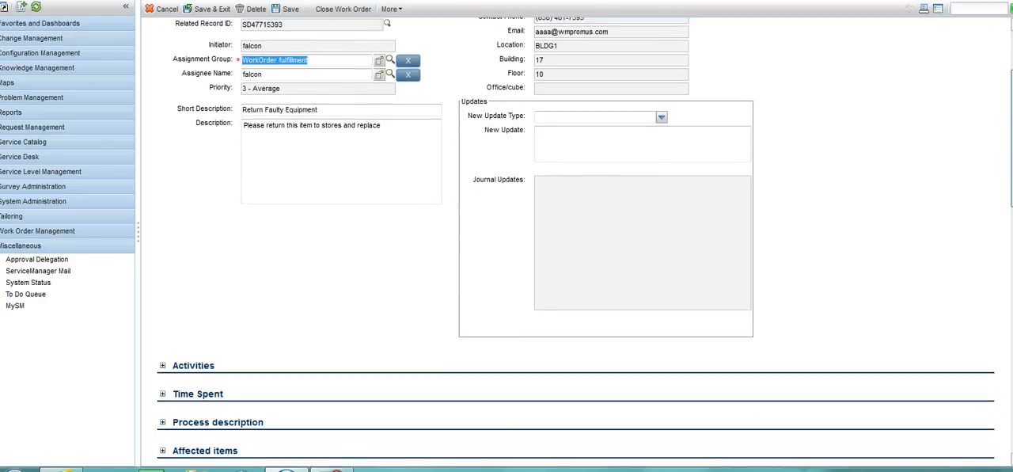
scroll("down", 3)
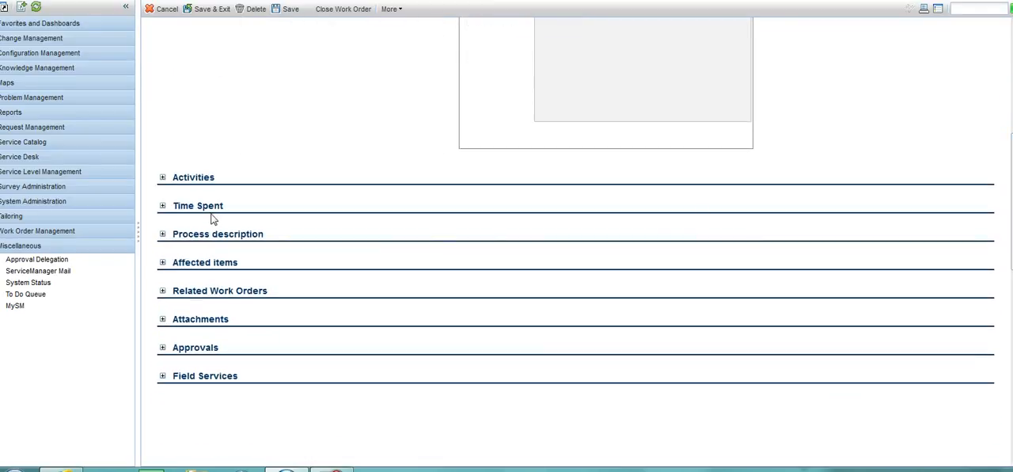
left_click(163, 205)
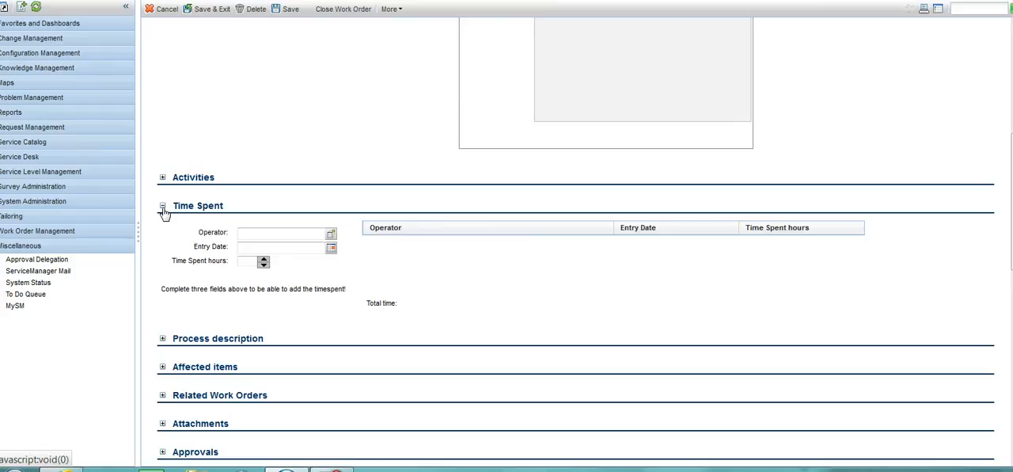
mouse_move(163, 209)
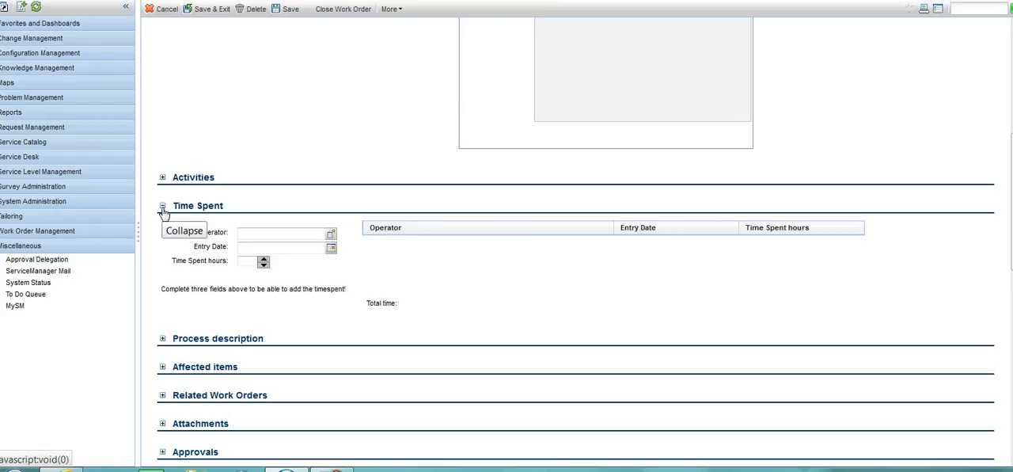
left_click(163, 206)
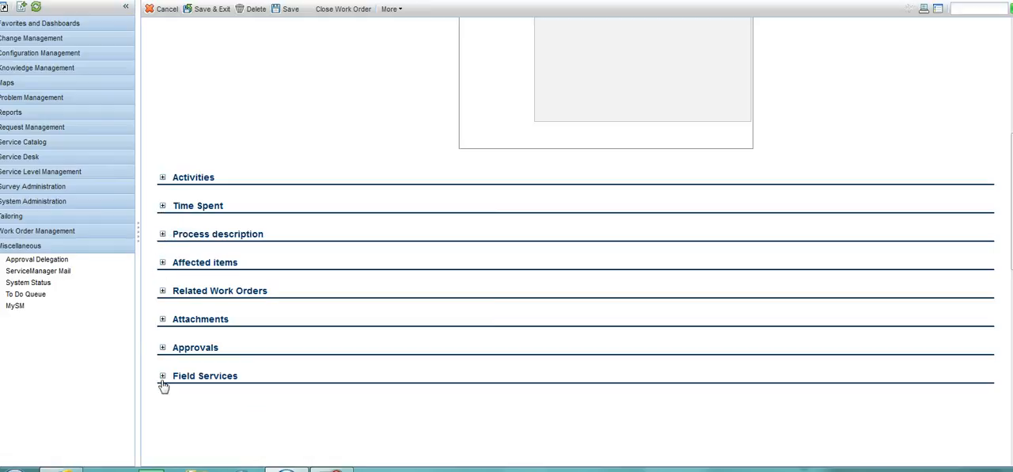
Expand Field Services and Part Requirements, then start a New Part Requirement
left_click(163, 375)
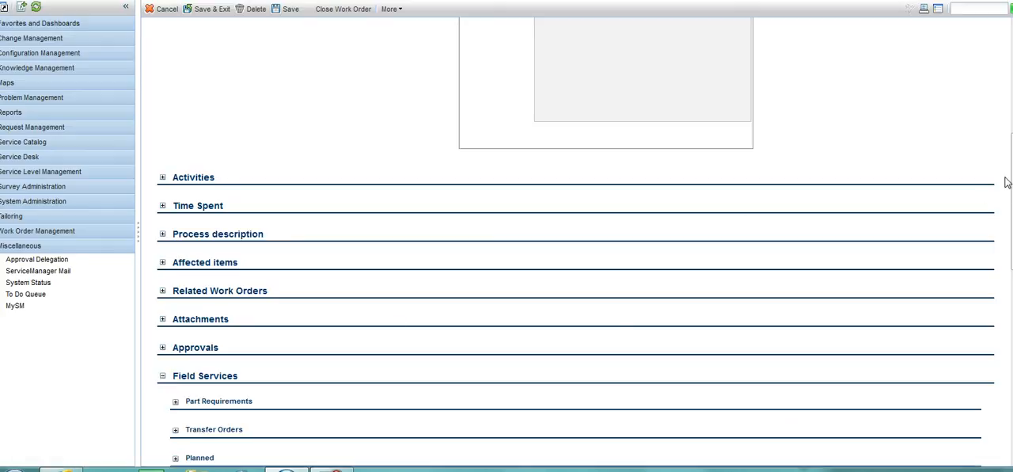
scroll("down", 3)
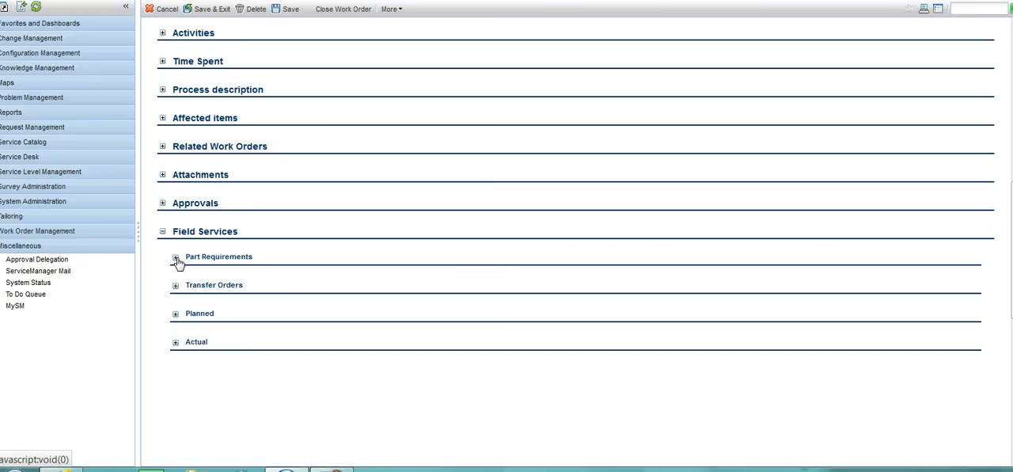
left_click(175, 256)
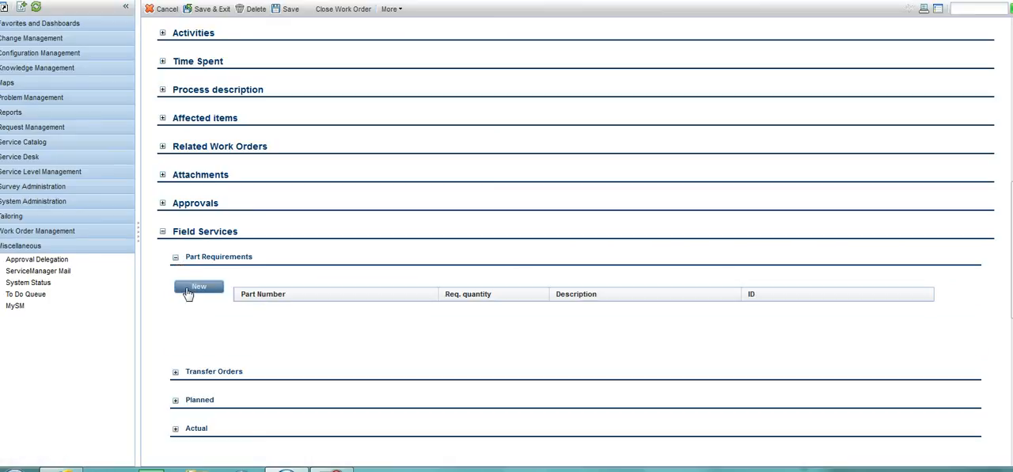
left_click(198, 287)
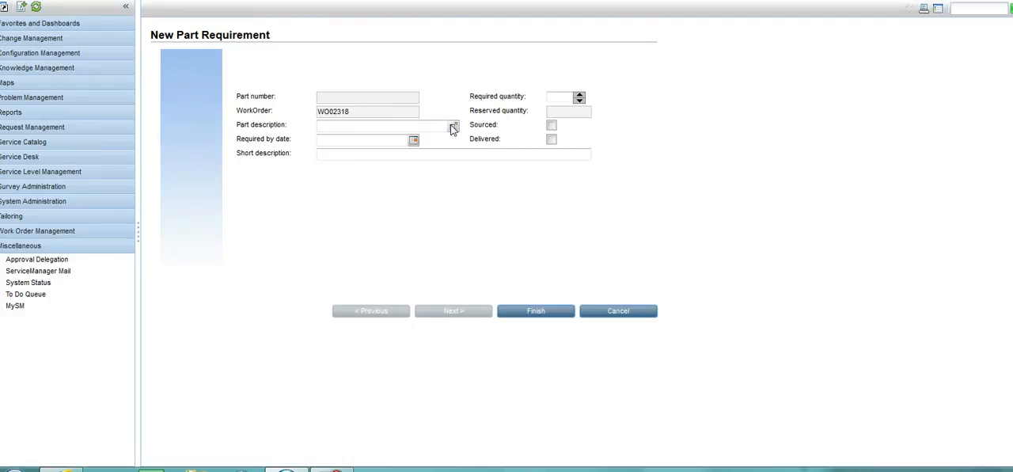
Submit a 60 GIG Hard Drive requirement needed 29/05/13, quantity 1, with a resolution description
left_click(453, 125)
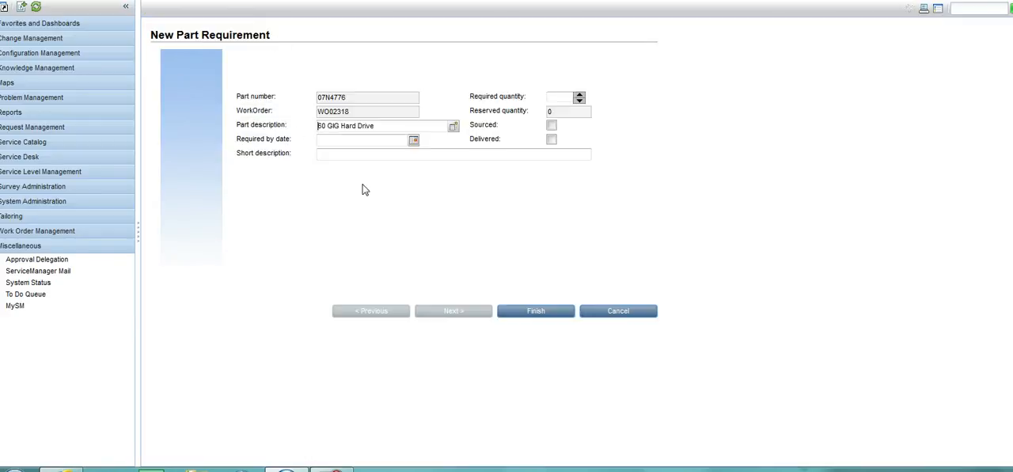
left_click(412, 140)
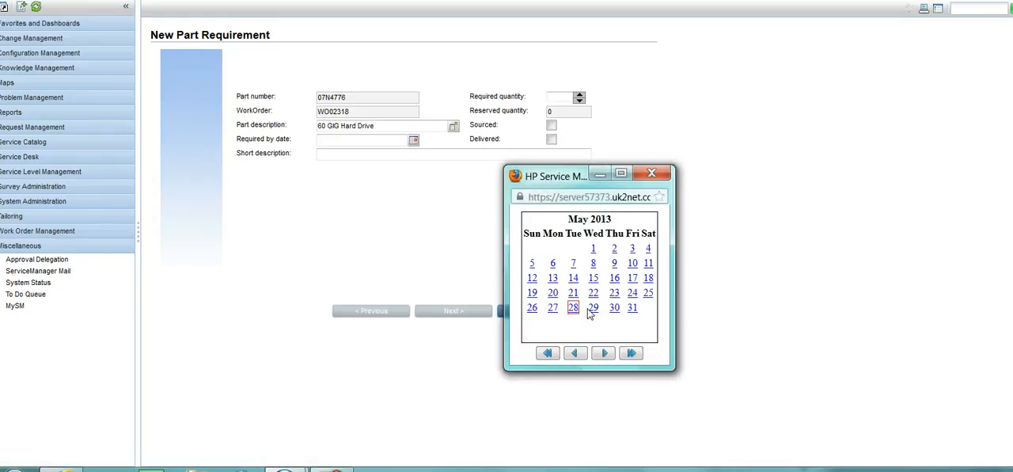
left_click(592, 307)
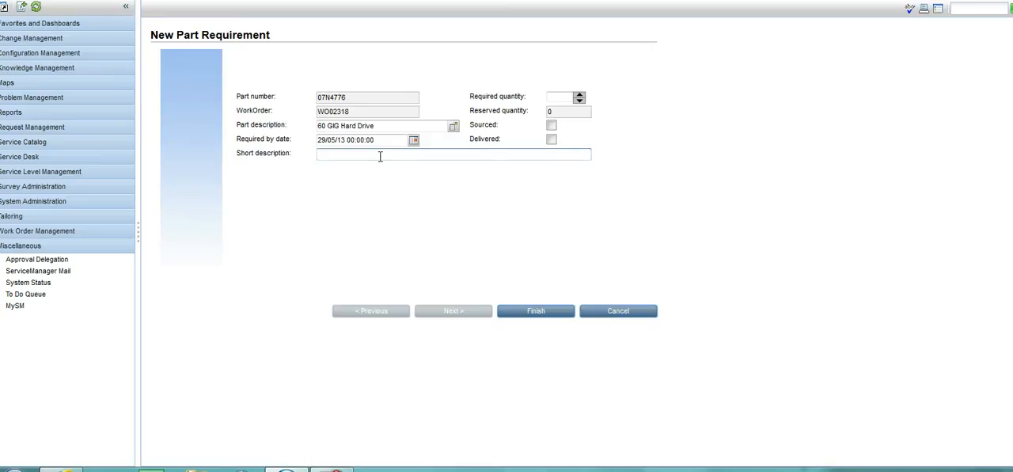
type("This")
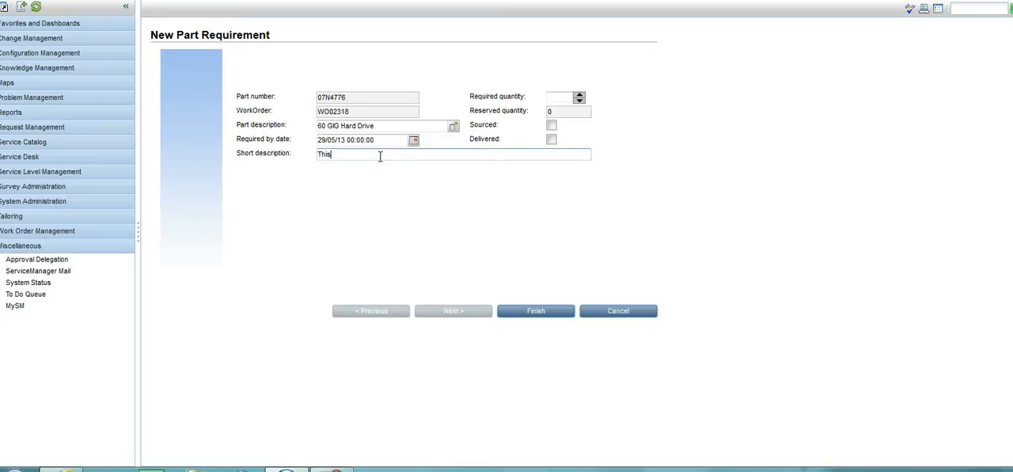
type("part will")
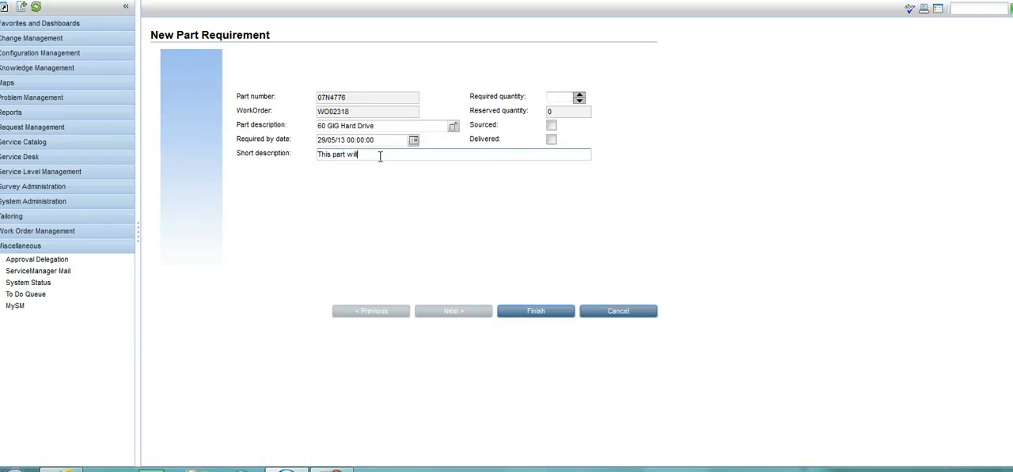
type("resolve the issue")
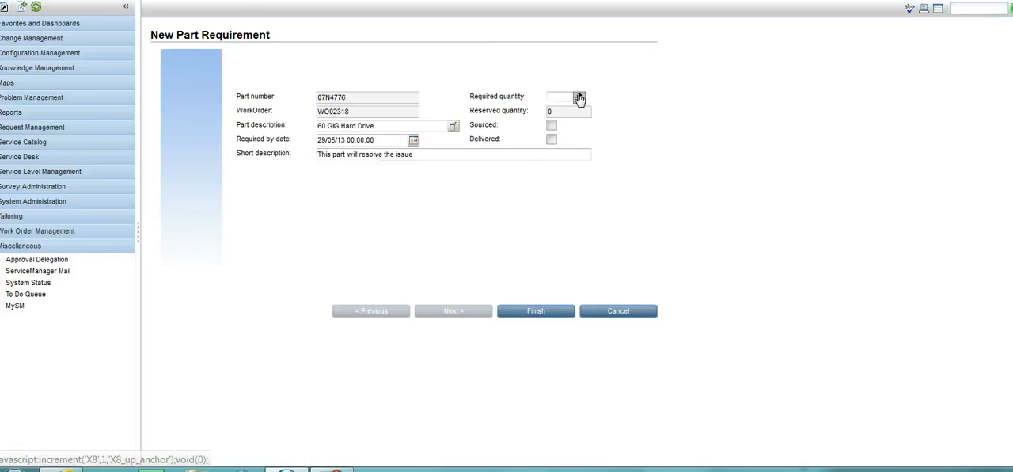
left_click(582, 96)
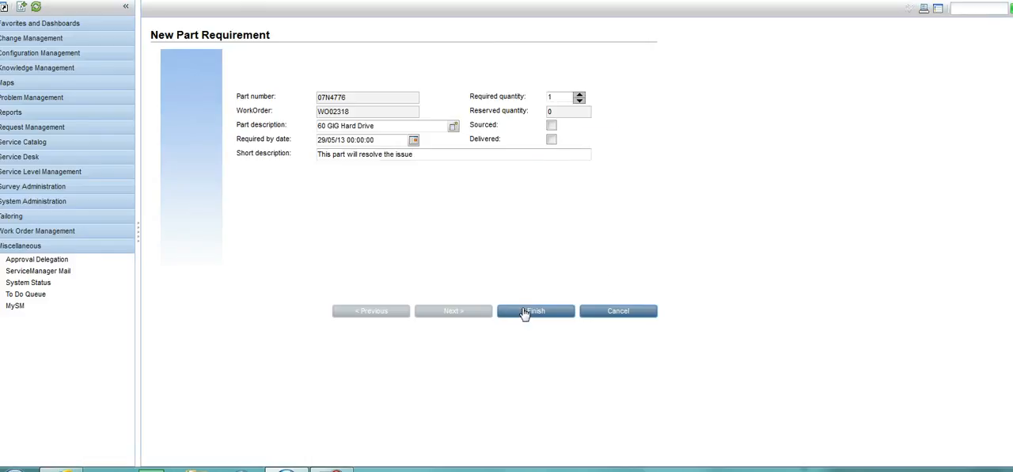
left_click(535, 310)
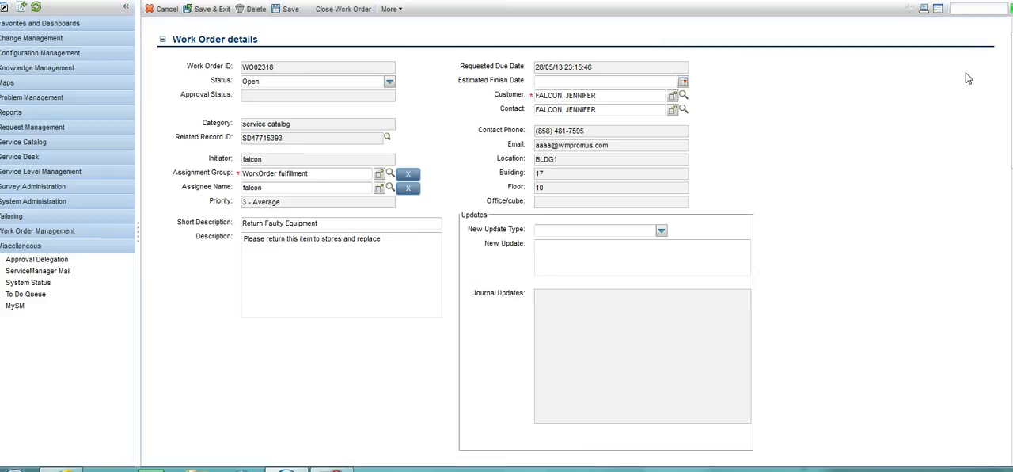
Verify the hard drive part requirement (ID 26) and expand the empty Transfer Orders section
scroll("down", 3)
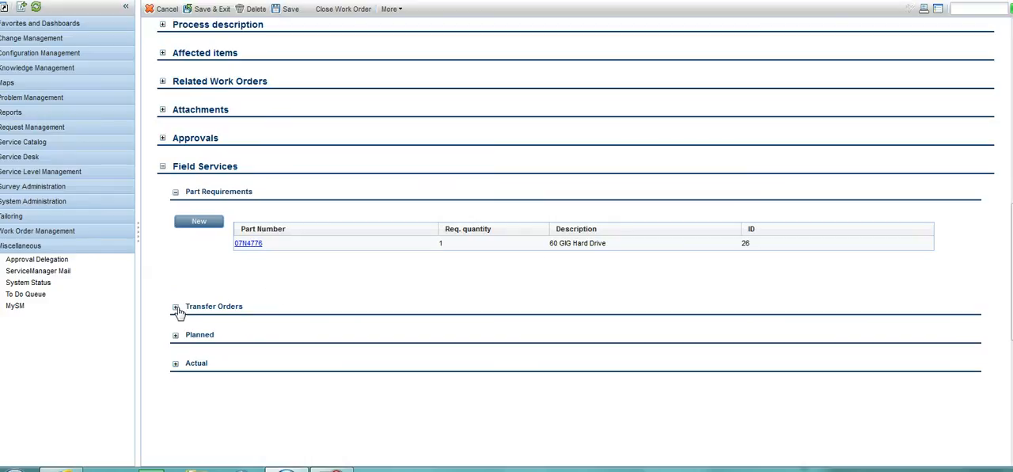
left_click(175, 307)
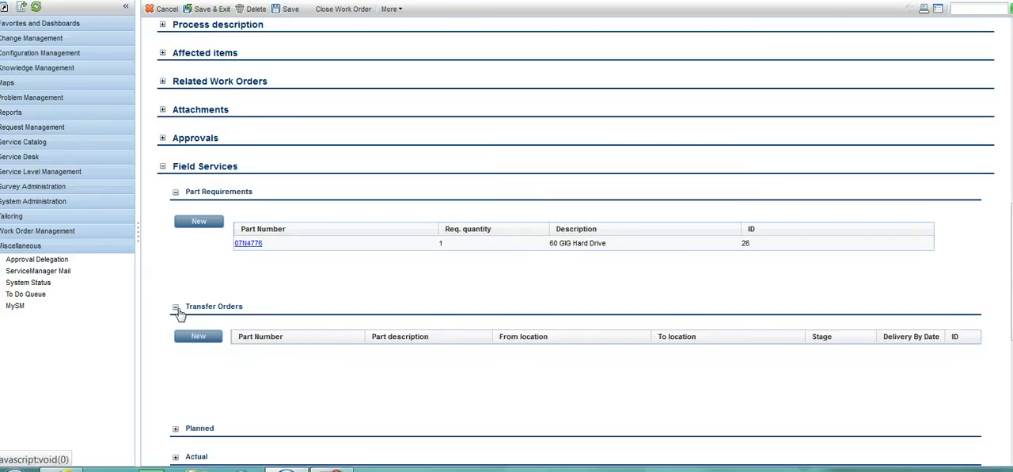
mouse_move(178, 443)
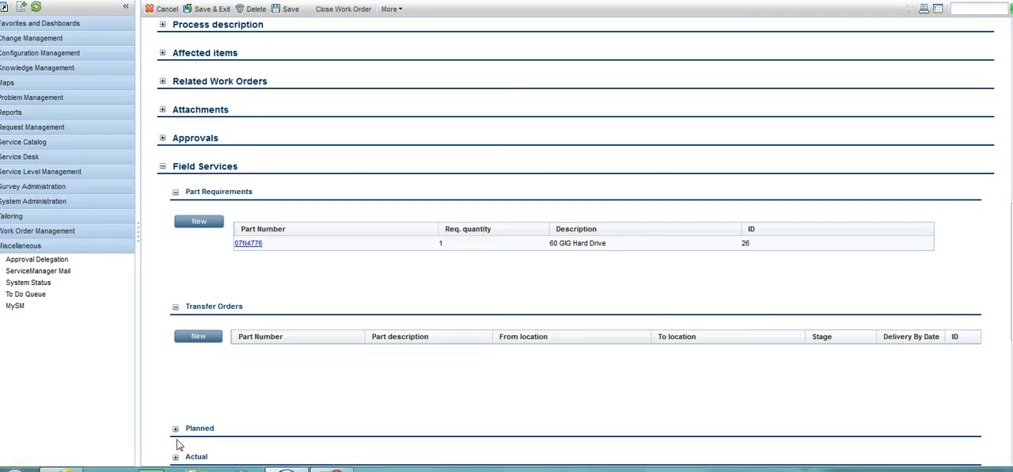
mouse_move(250, 386)
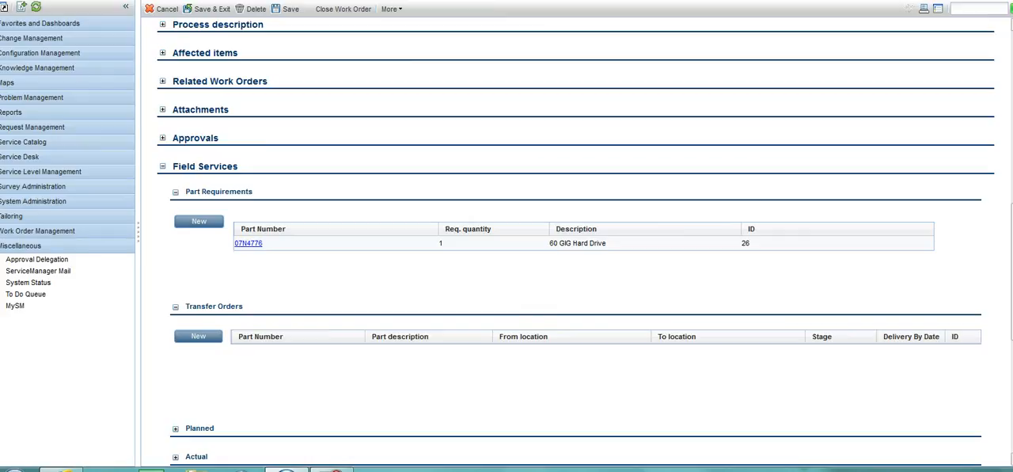
scroll("up", 3)
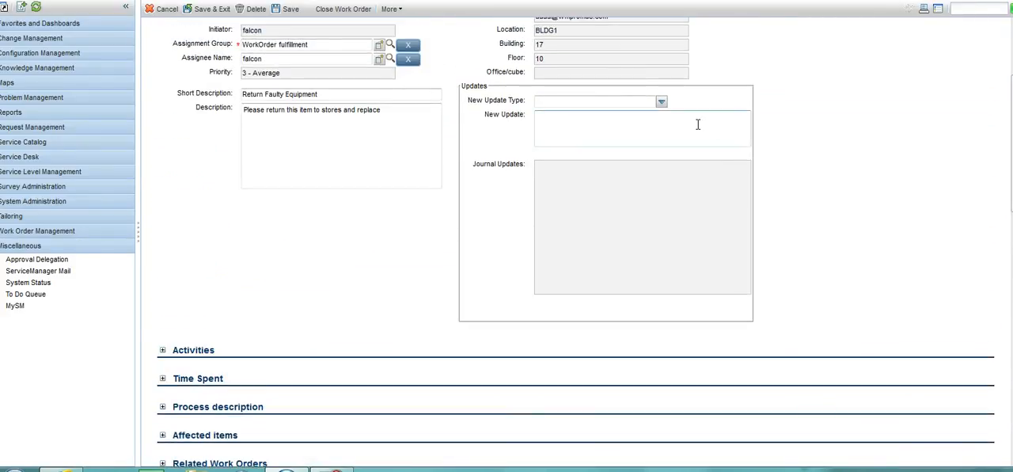
Set the new update type to Update and begin typing the resolution-actions note
left_click(659, 101)
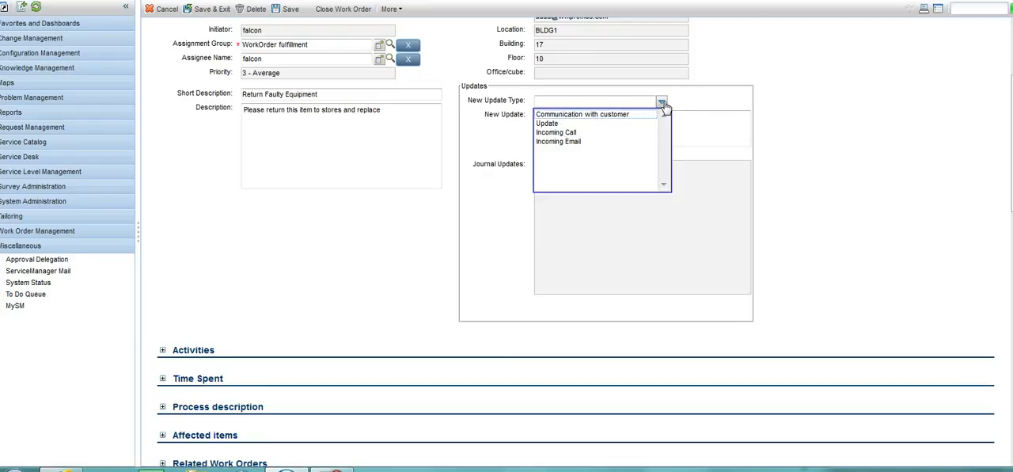
left_click(548, 123)
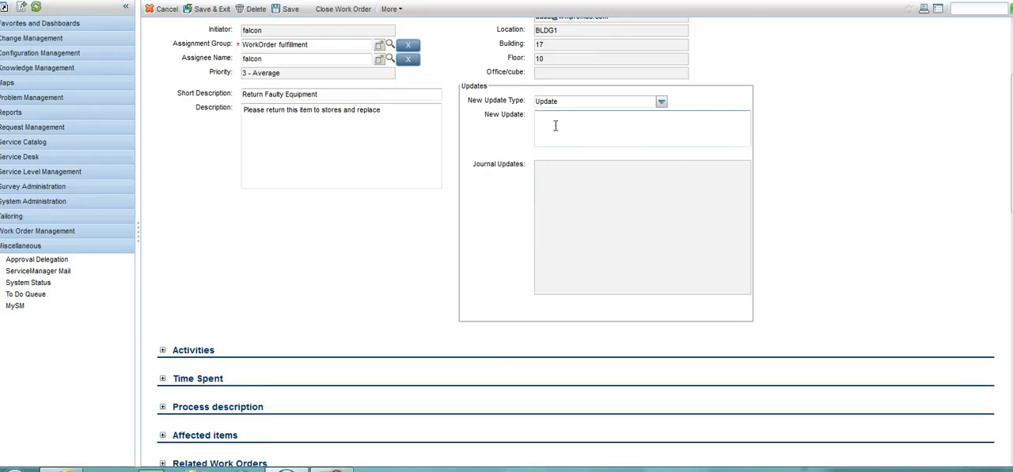
type("ac")
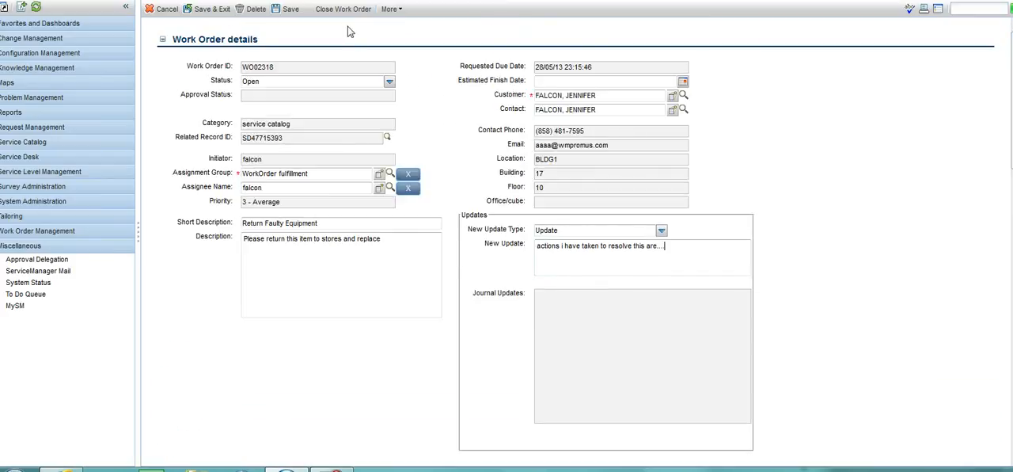
mouse_move(340, 8)
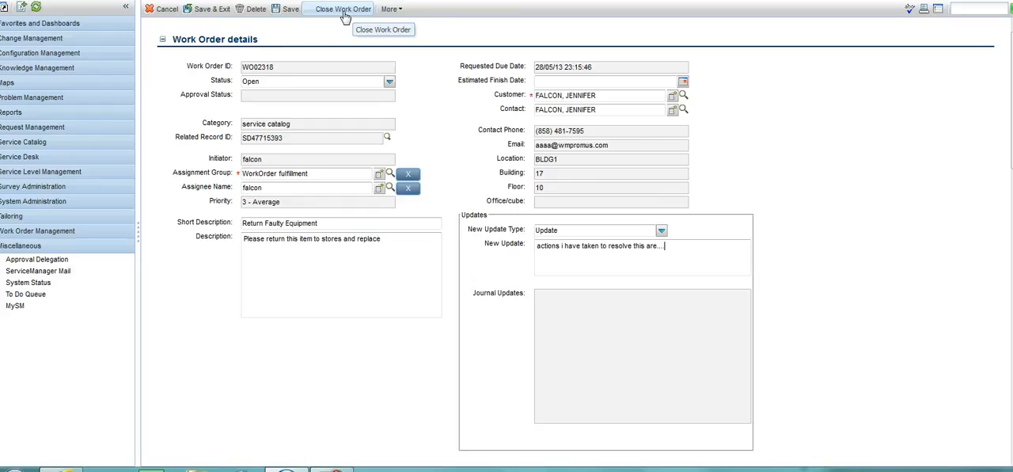
Submit WO02318's closure with code Implemented and comment 'this is now resolved'
left_click(339, 9)
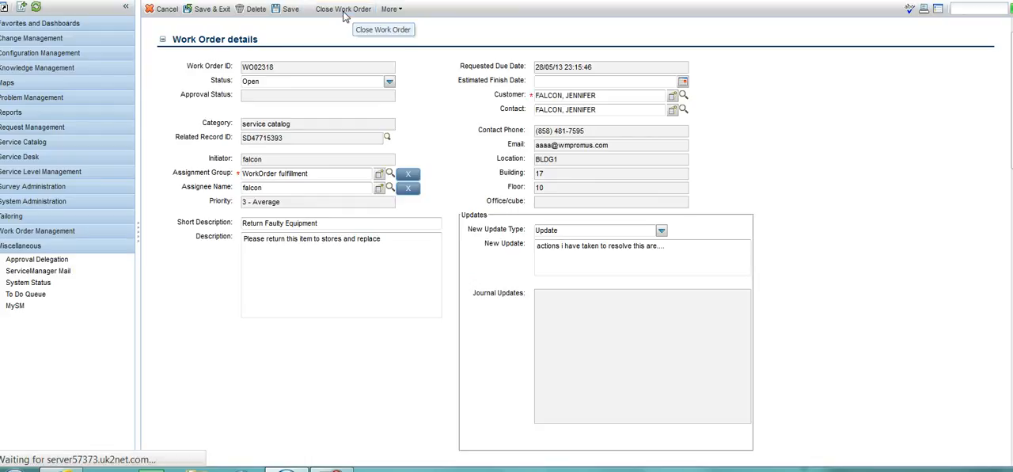
left_click(337, 8)
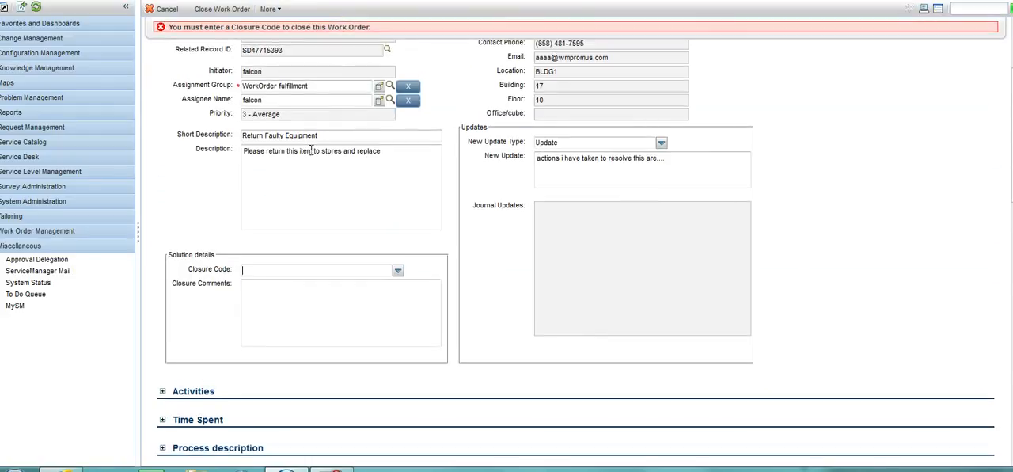
left_click(397, 270)
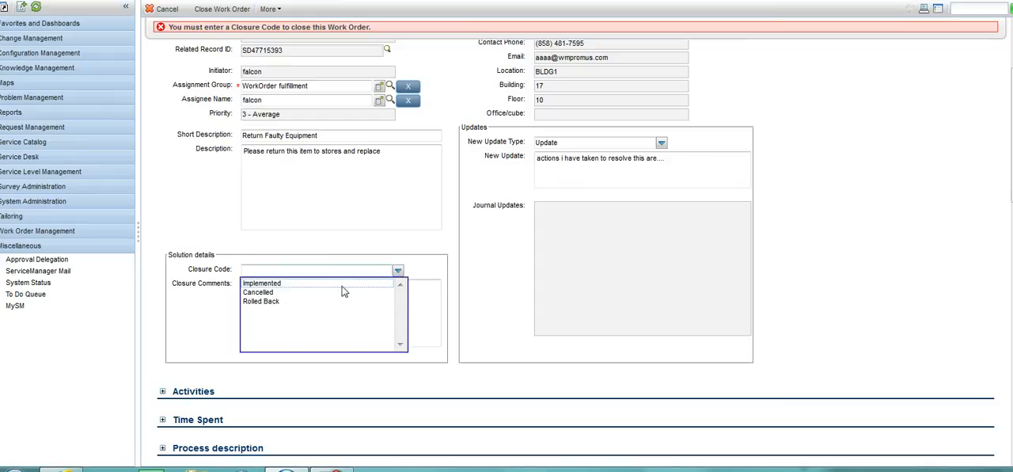
left_click(261, 283)
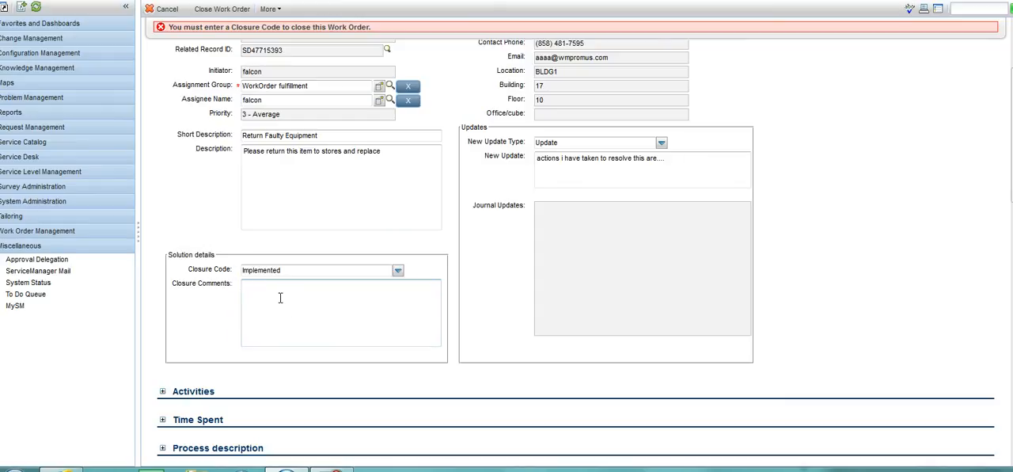
type("th")
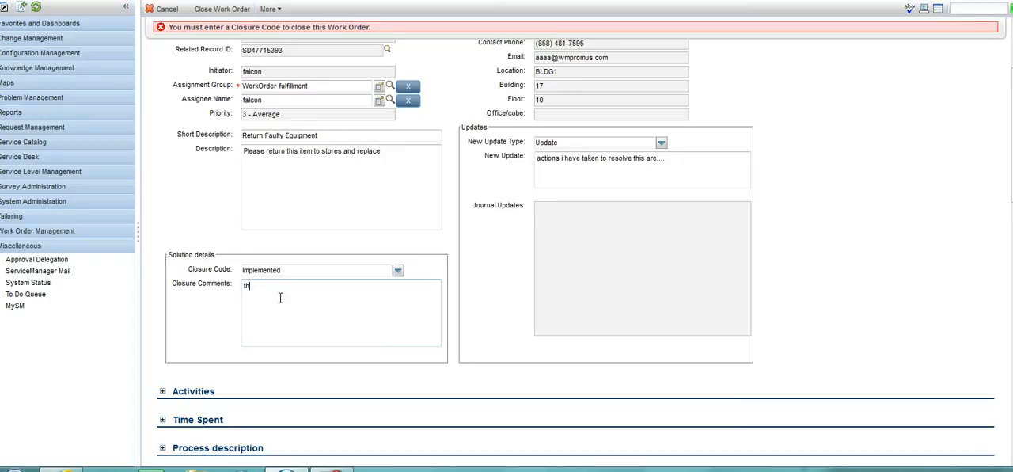
type("his is now resolved")
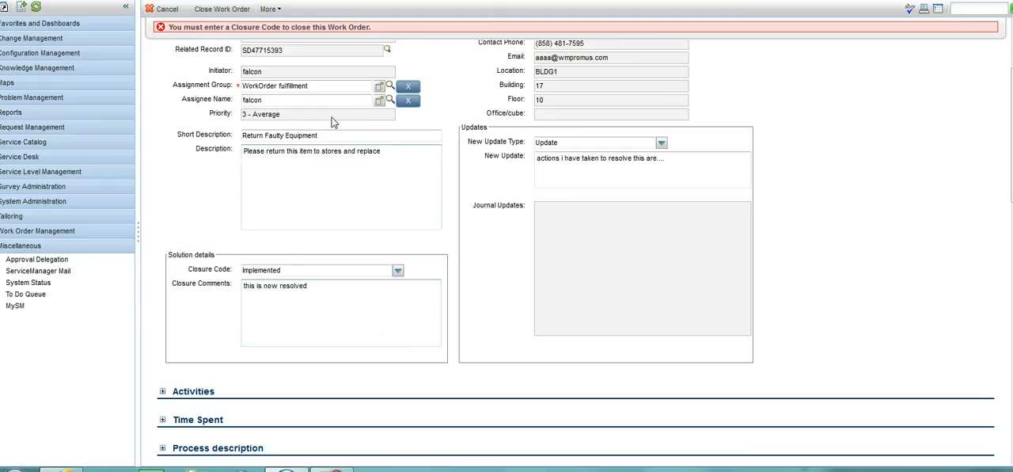
left_click(227, 9)
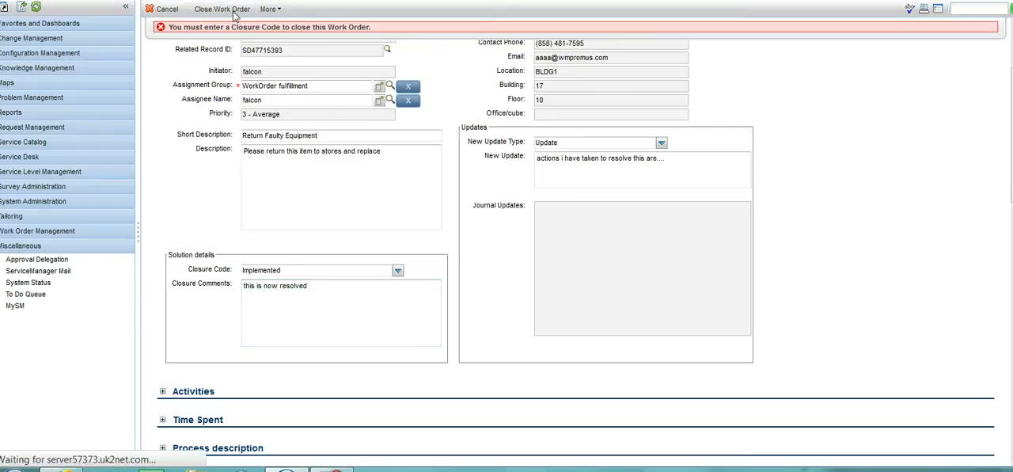
left_click(222, 9)
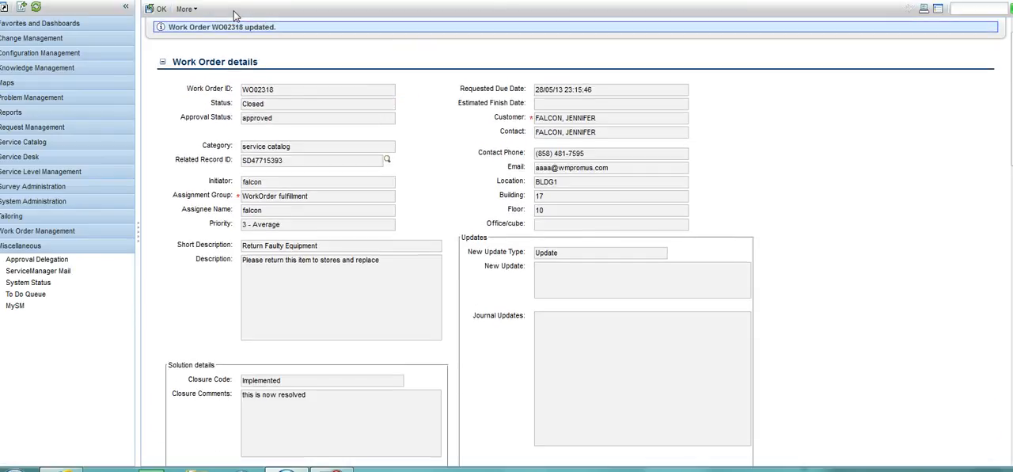